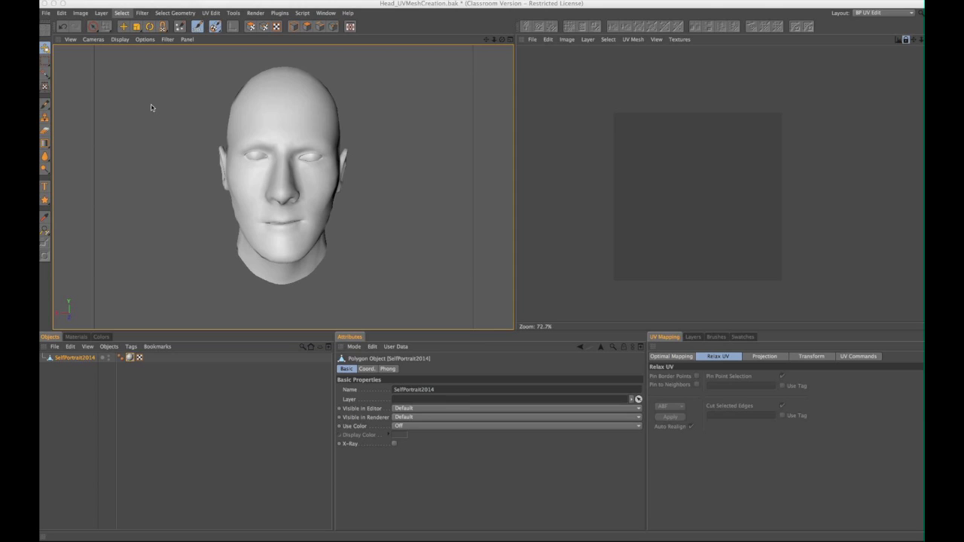
mouse_move(169, 375)
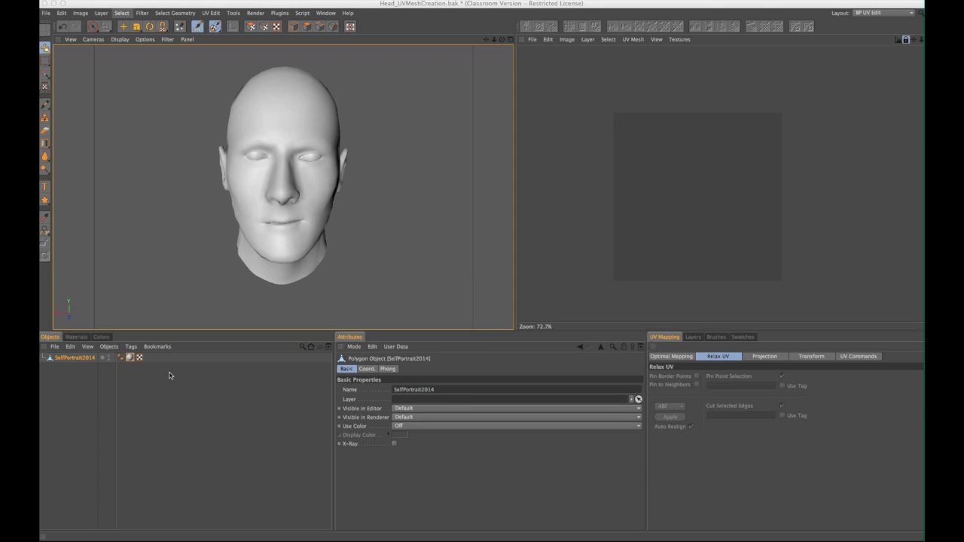
mouse_move(133, 363)
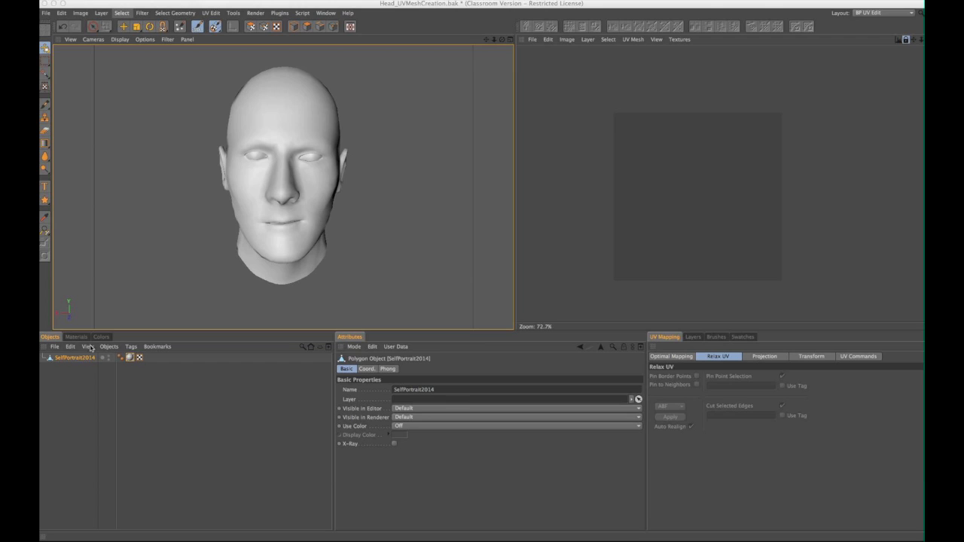
mouse_move(139, 384)
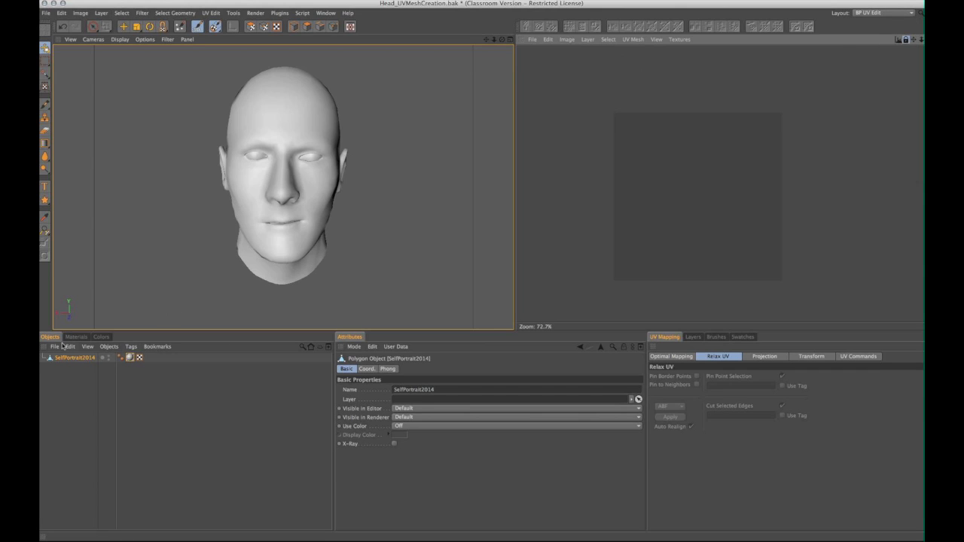
mouse_move(129, 358)
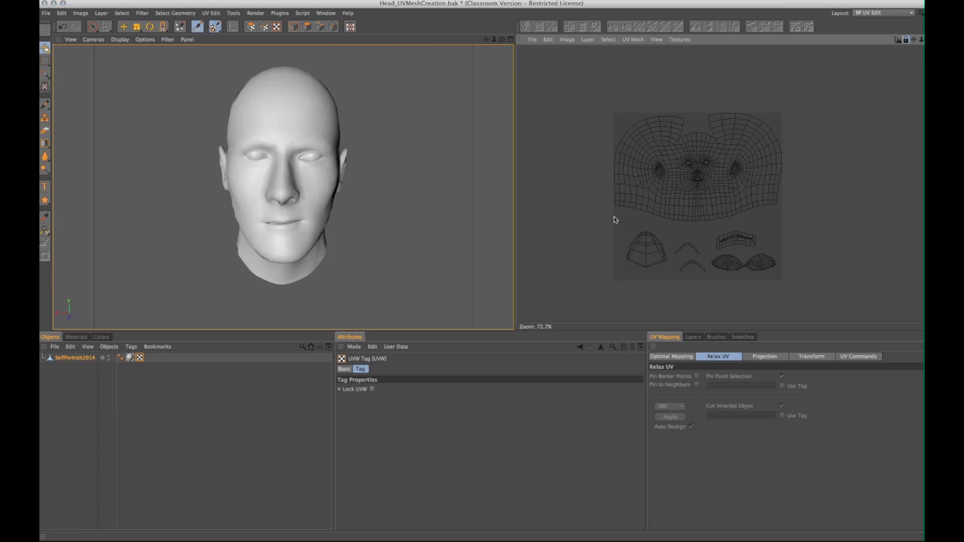
mouse_move(189, 352)
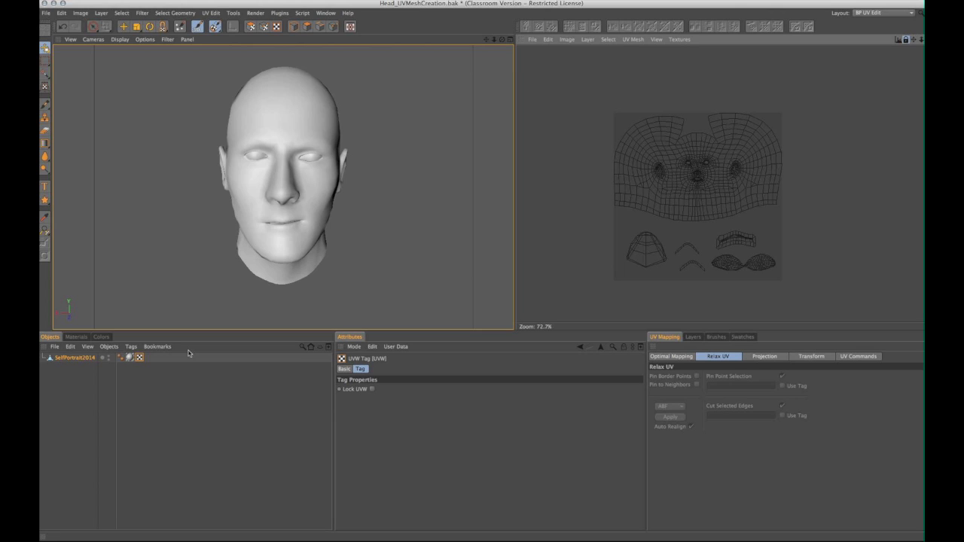
mouse_move(129, 358)
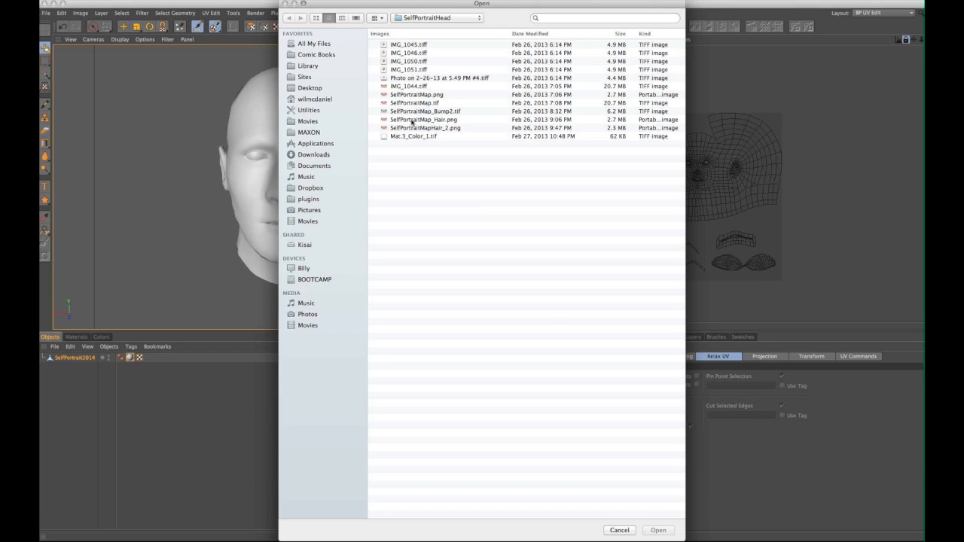
Choose SelfPortraitMap_2.png from the SelfPortraitHead folder as the head's colour texture
click(423, 121)
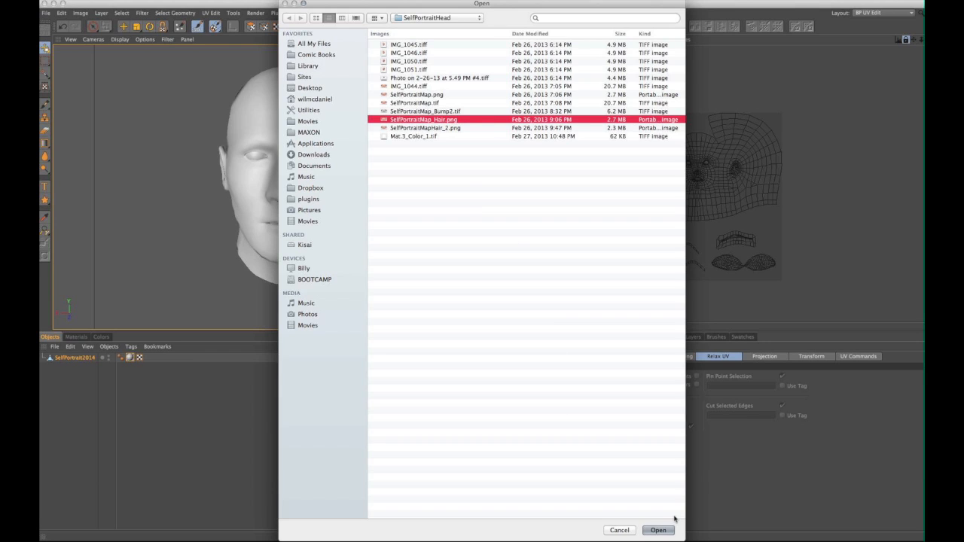
click(425, 126)
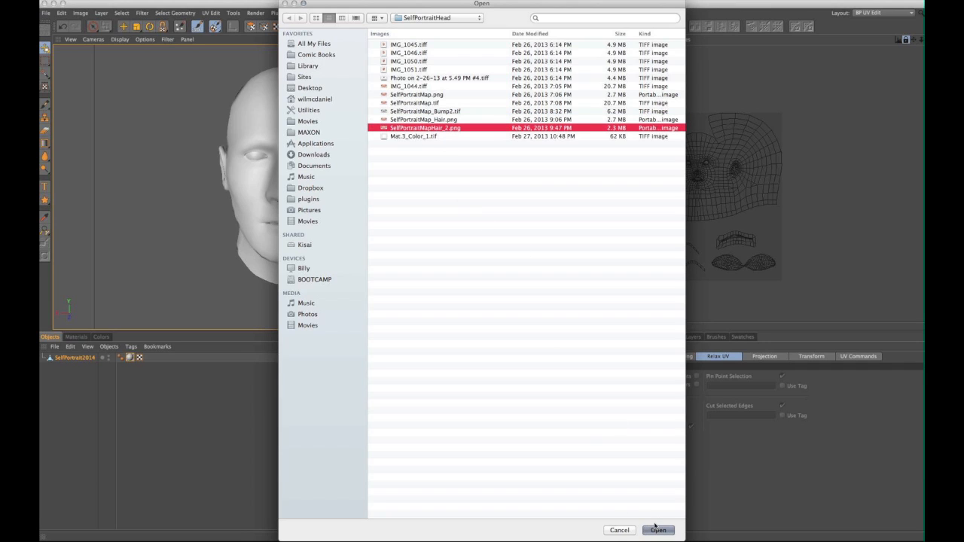
click(657, 530)
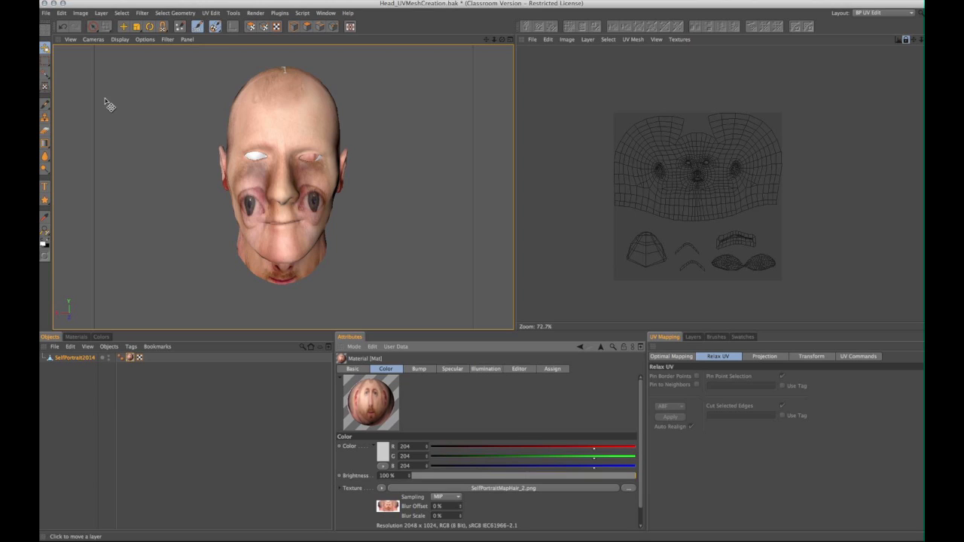
mouse_move(232, 214)
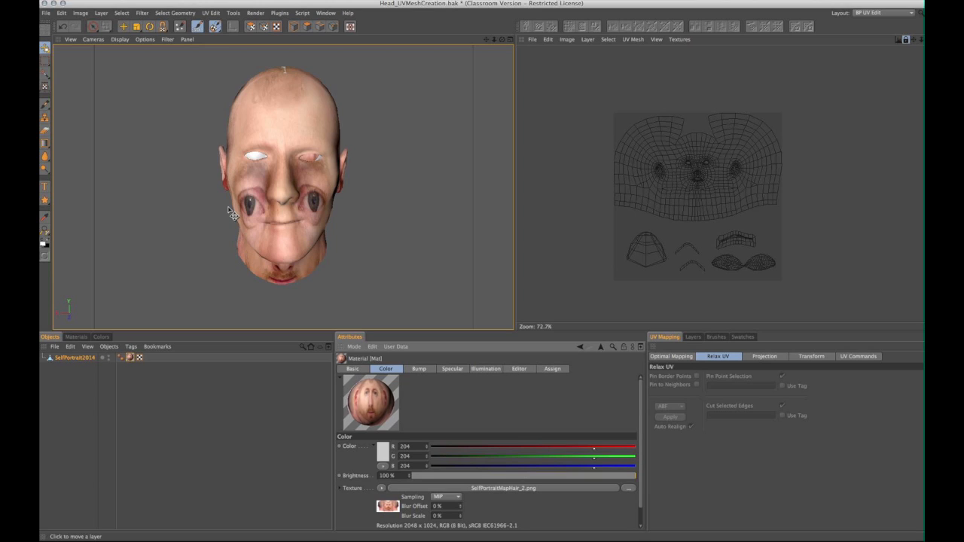
click(256, 12)
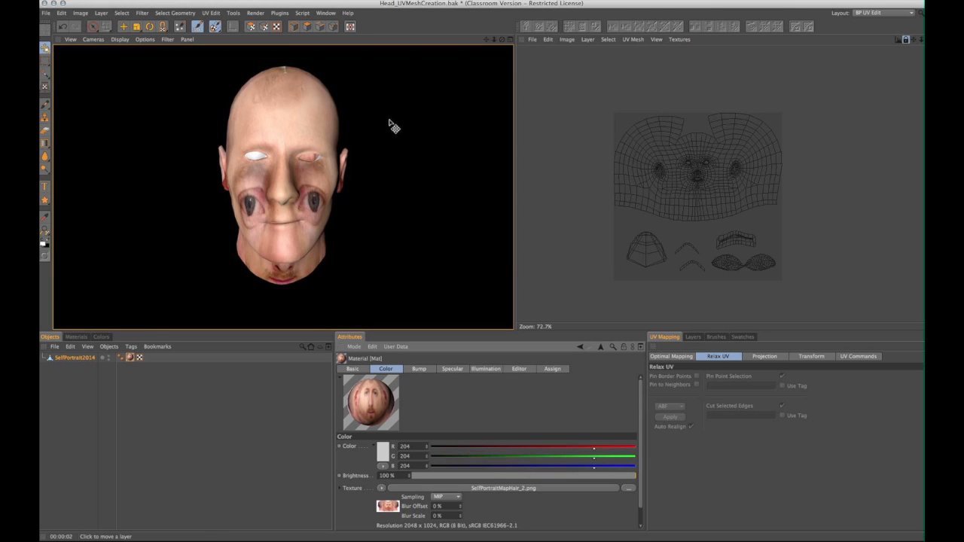
mouse_move(264, 208)
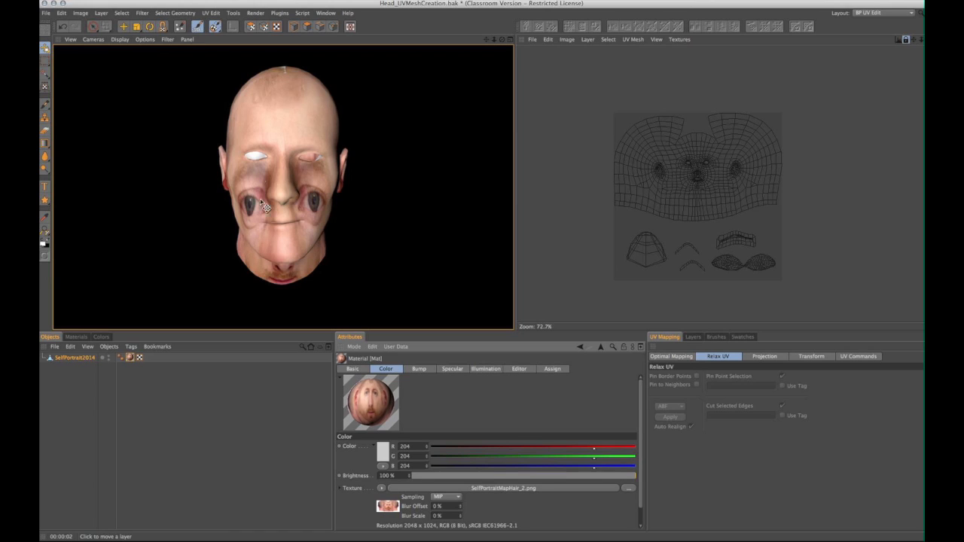
mouse_move(681, 155)
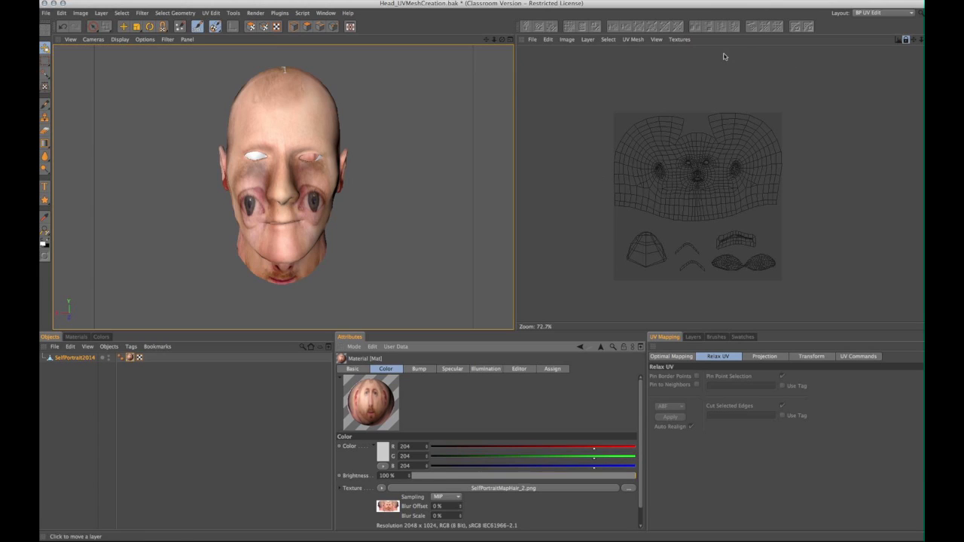
Display SelfPortraitMap_2.png behind the head's UV mesh via the Textures menu
click(678, 39)
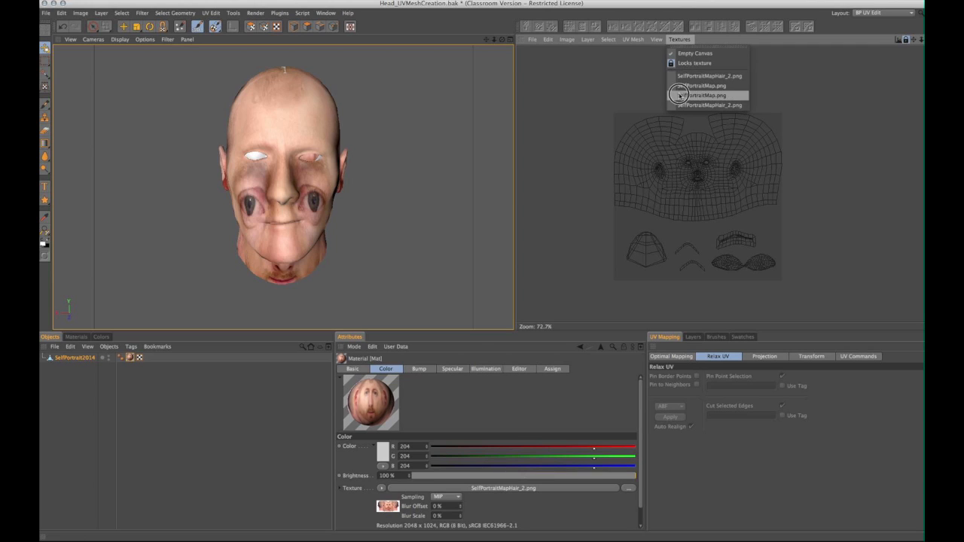
click(707, 95)
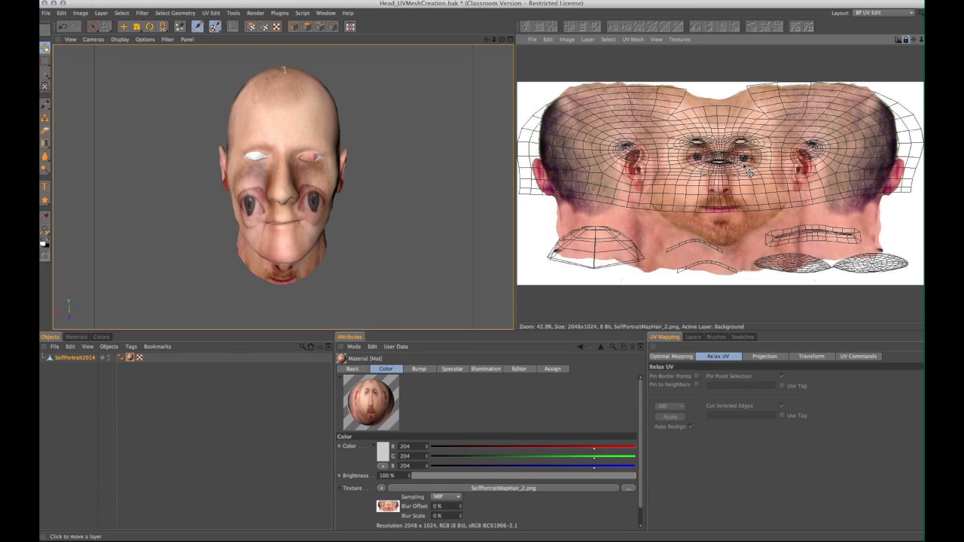
mouse_move(520, 149)
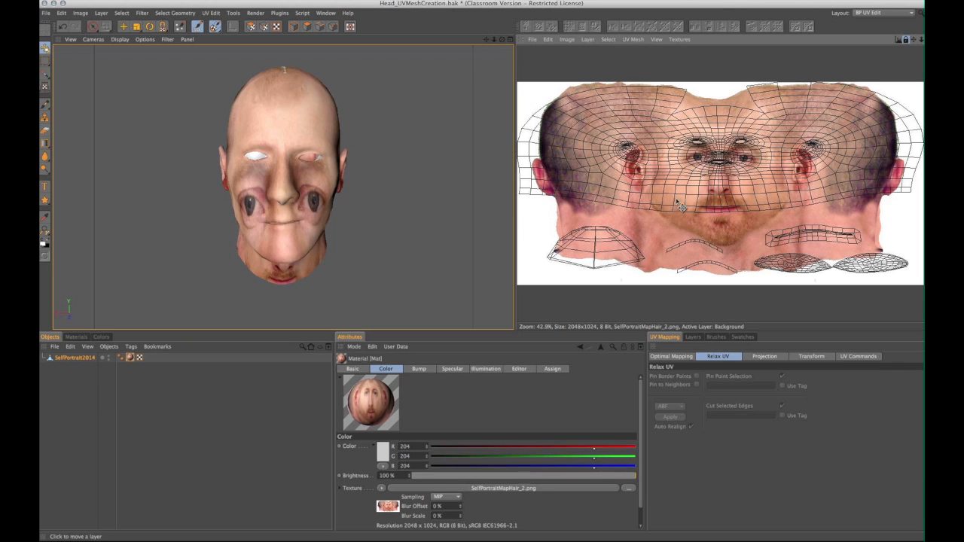
mouse_move(707, 174)
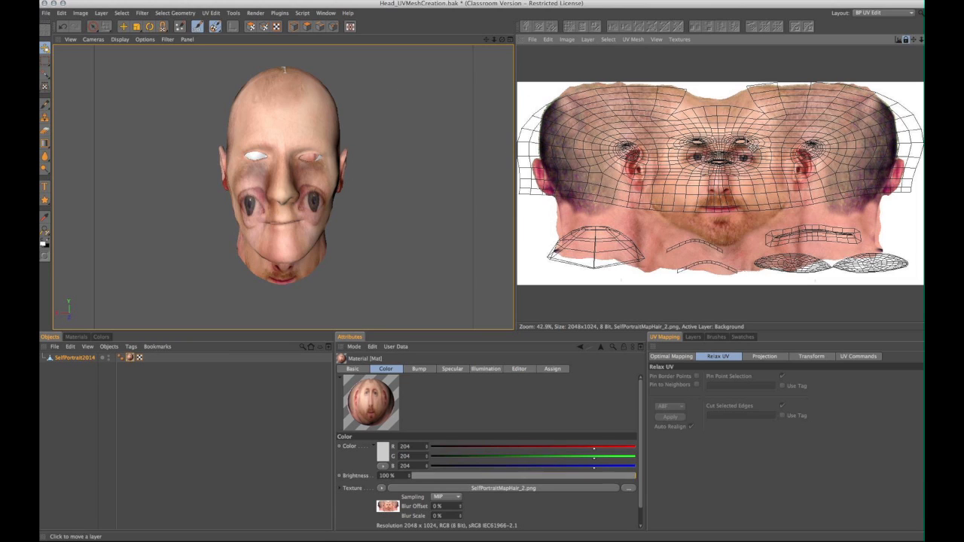
mouse_move(278, 174)
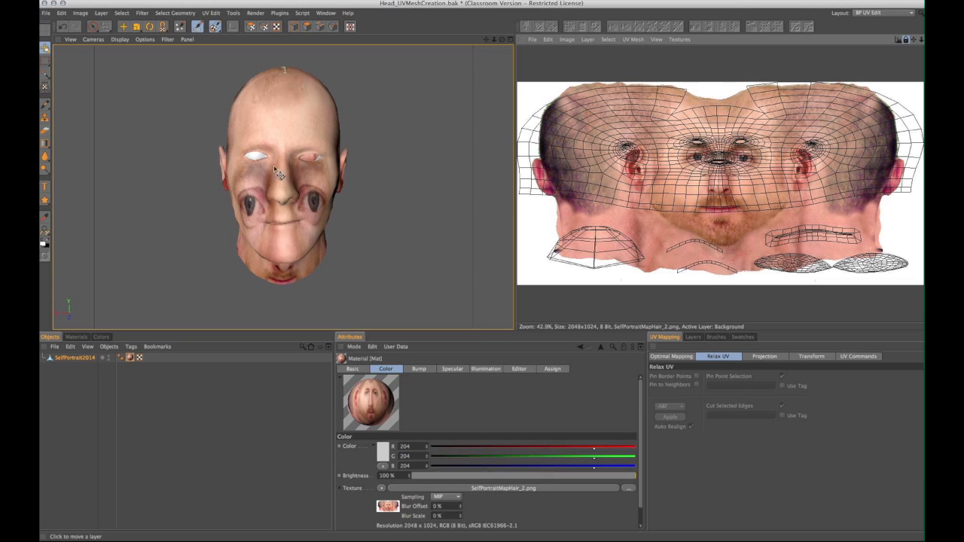
mouse_move(232, 53)
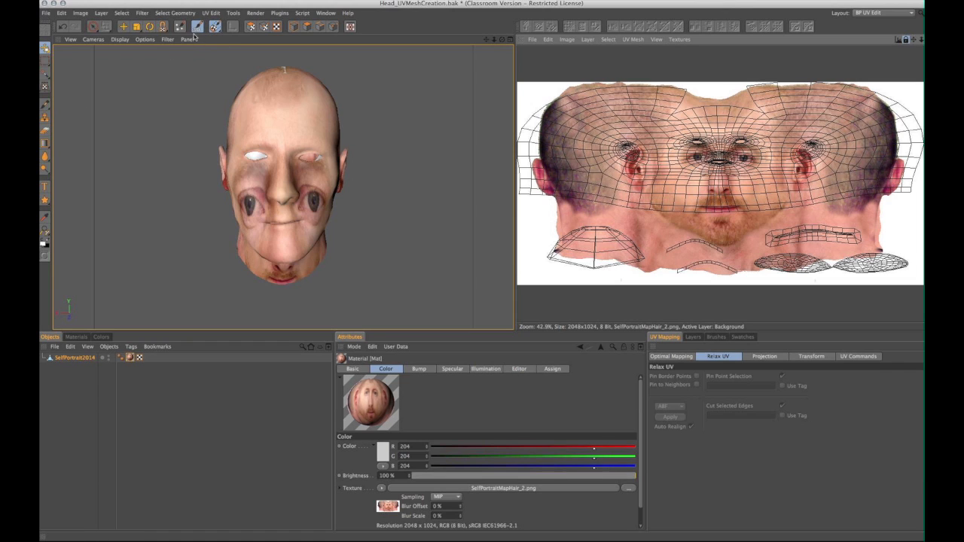
Activate the UV Magnet tool, review its falloff settings, and select points around brows, eyes, nose and mouth
click(179, 27)
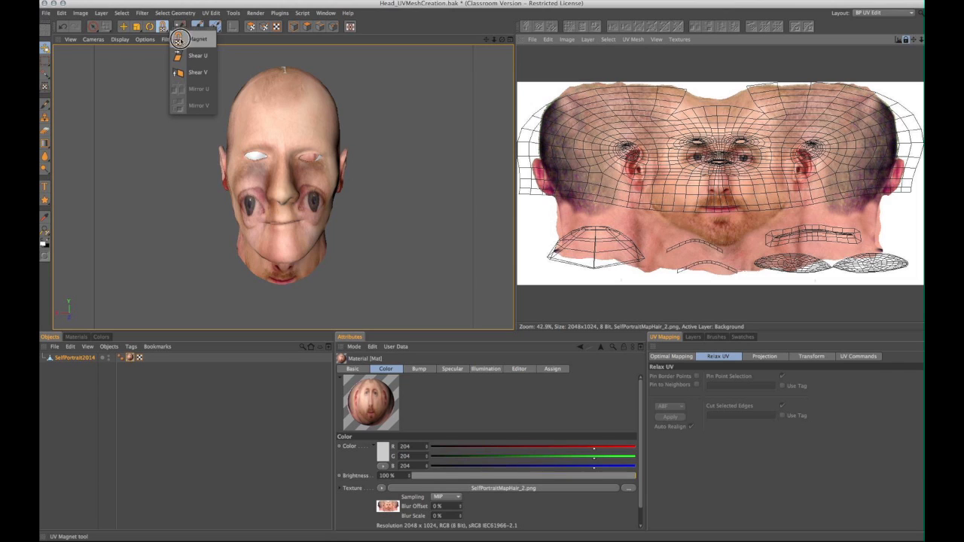
click(179, 39)
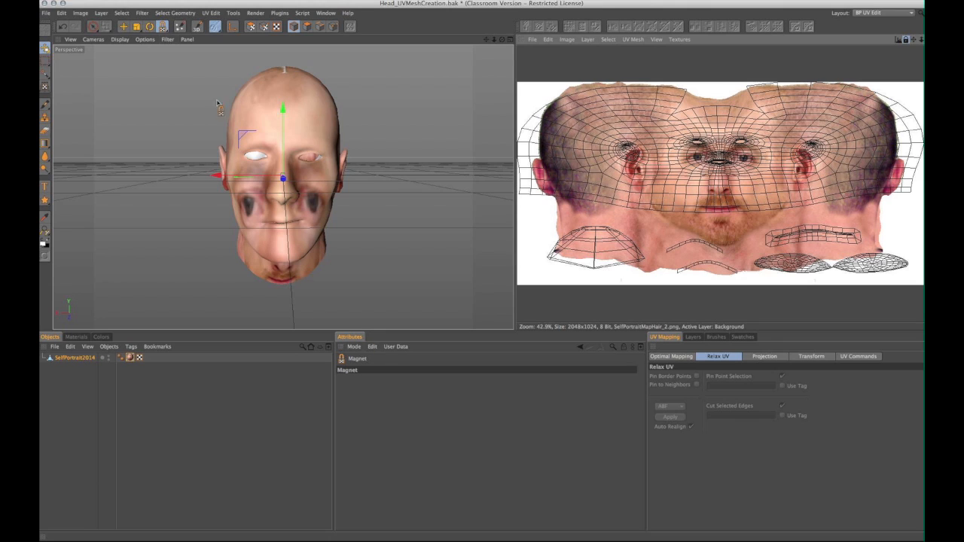
mouse_move(307, 57)
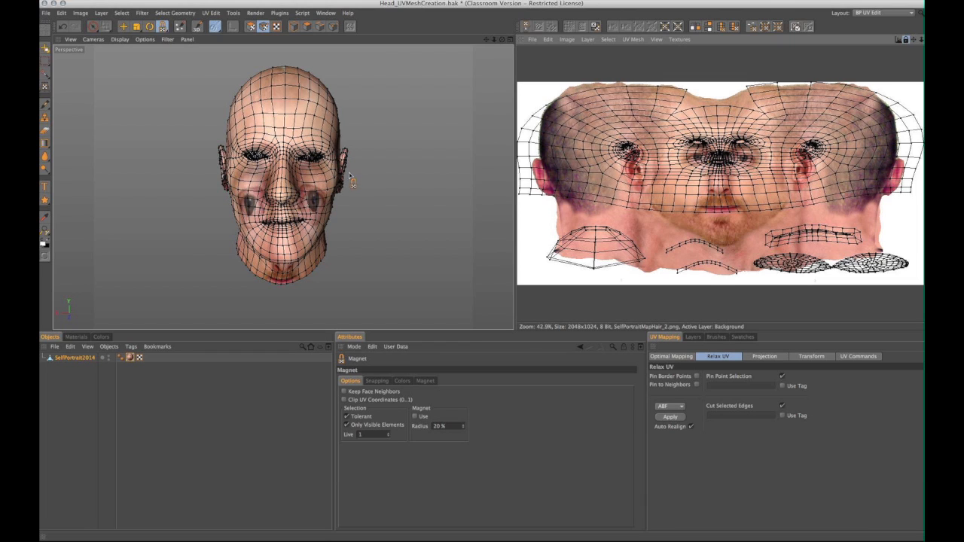
mouse_move(765, 163)
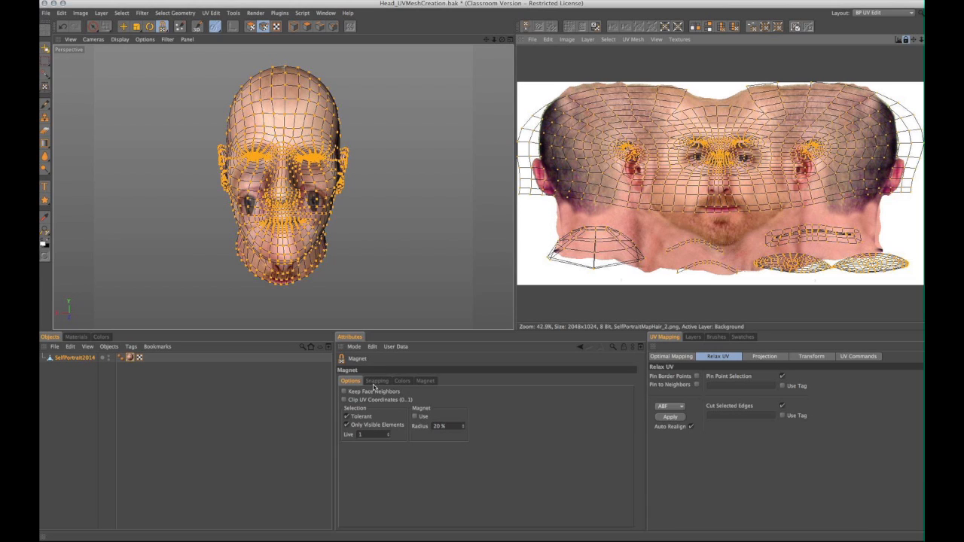
click(425, 379)
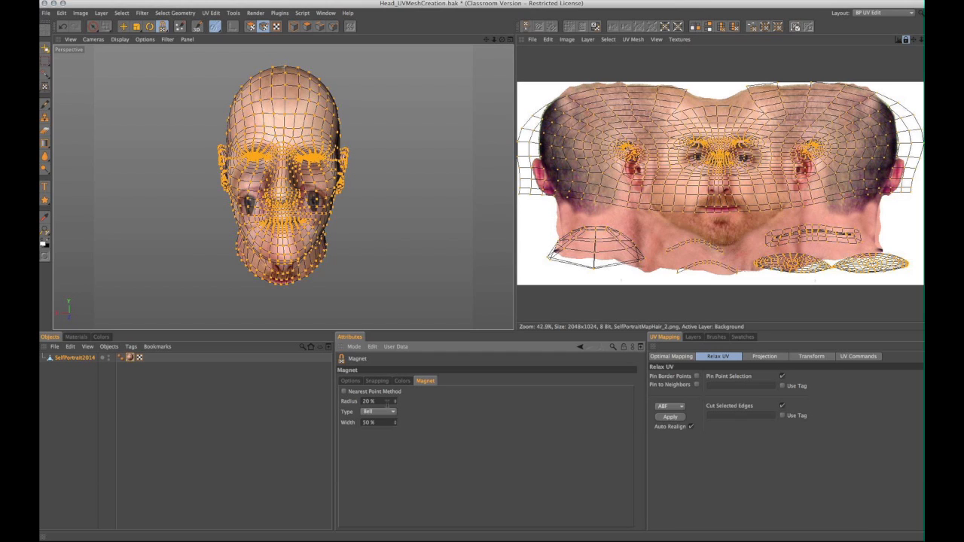
mouse_move(717, 175)
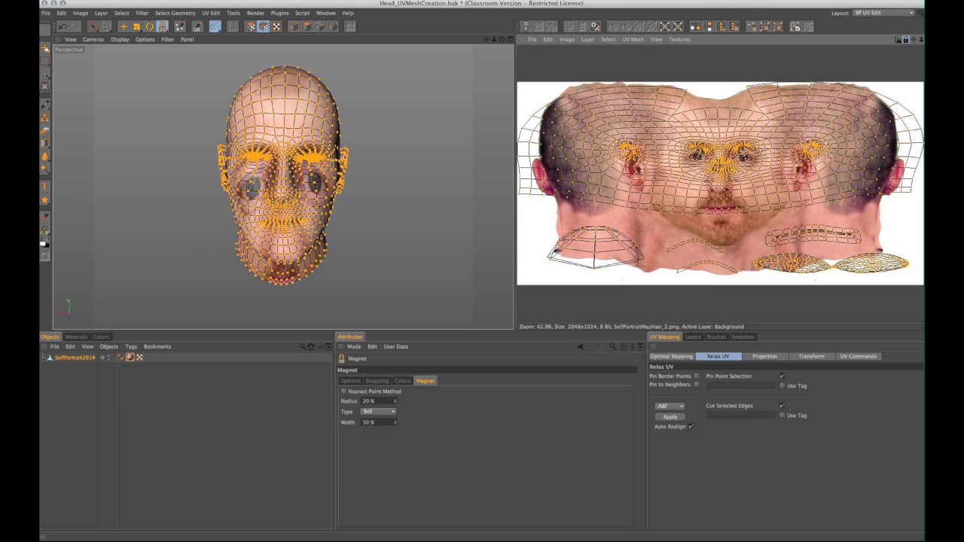
click(349, 380)
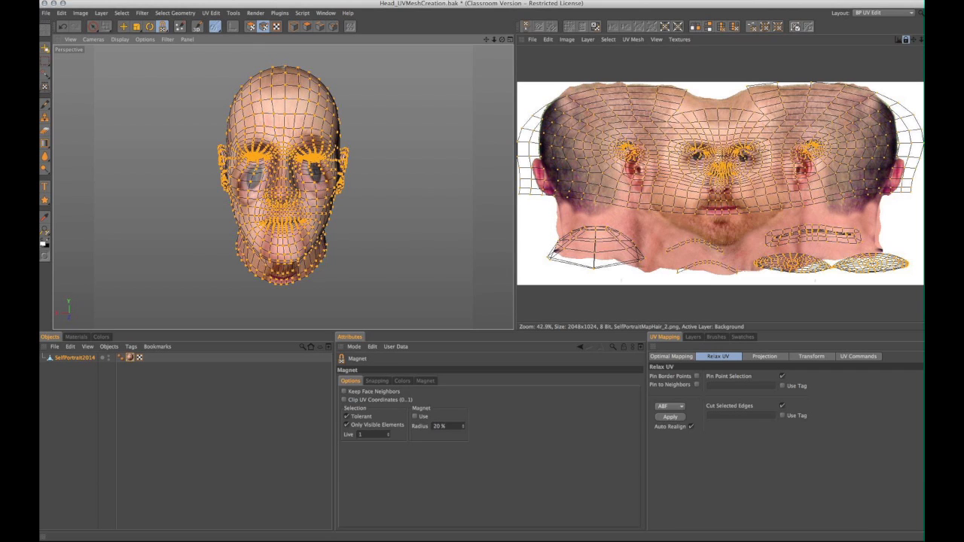
click(668, 417)
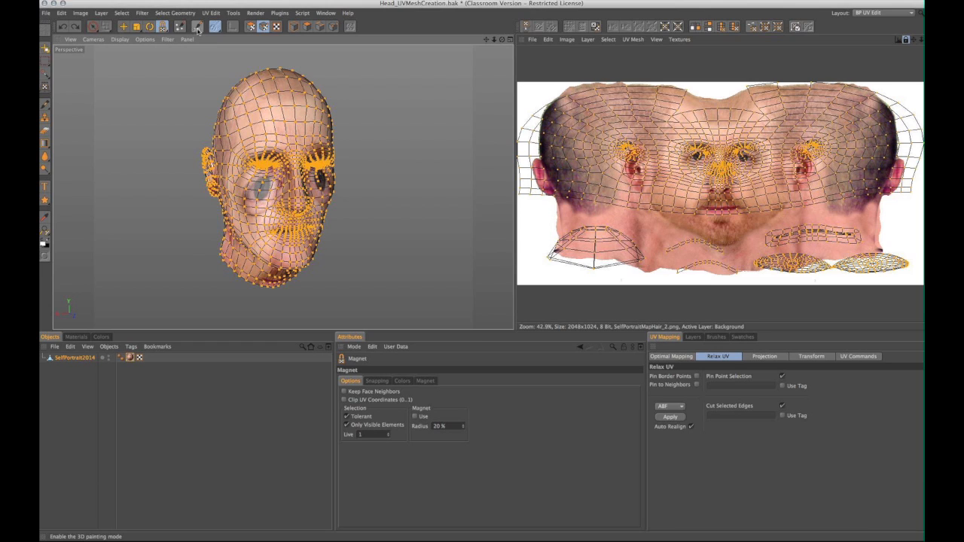
mouse_move(217, 27)
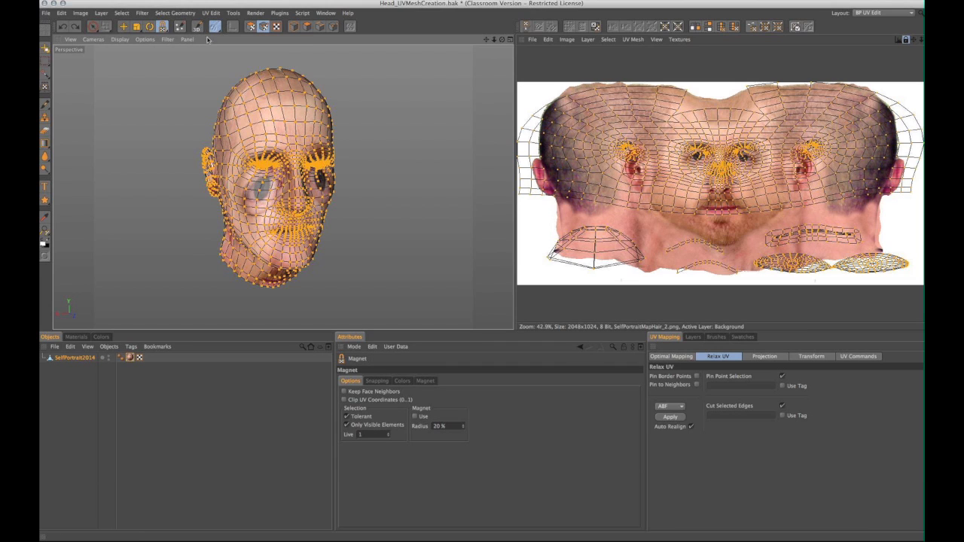
mouse_move(202, 84)
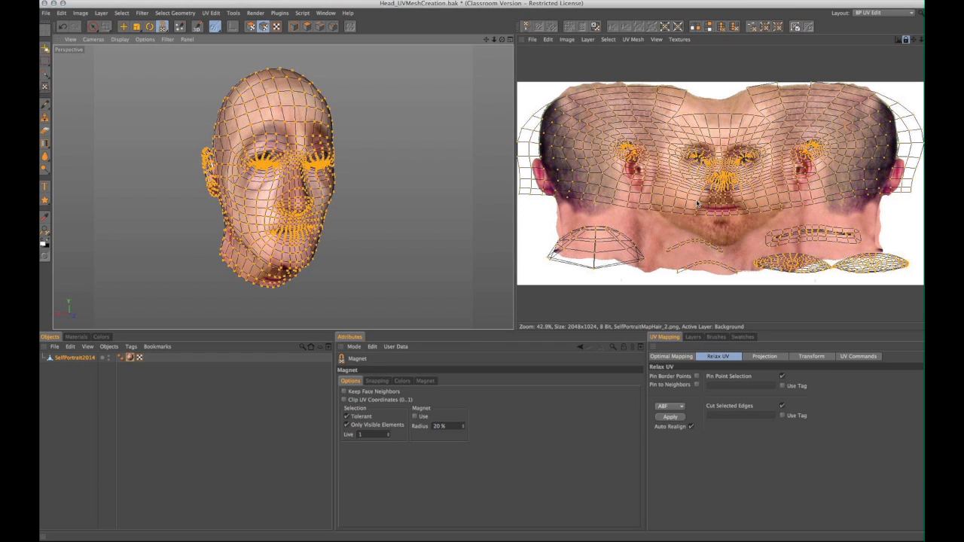
mouse_move(822, 247)
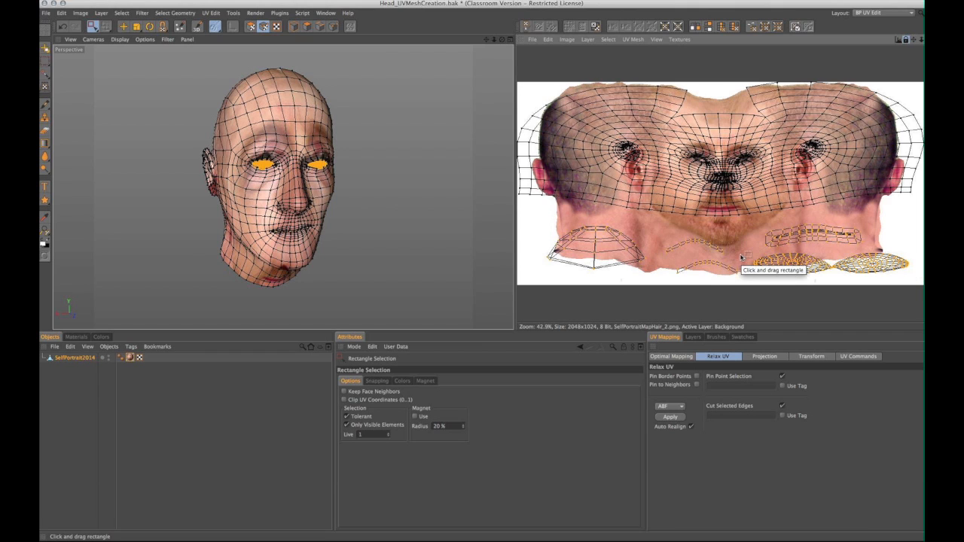
mouse_move(653, 258)
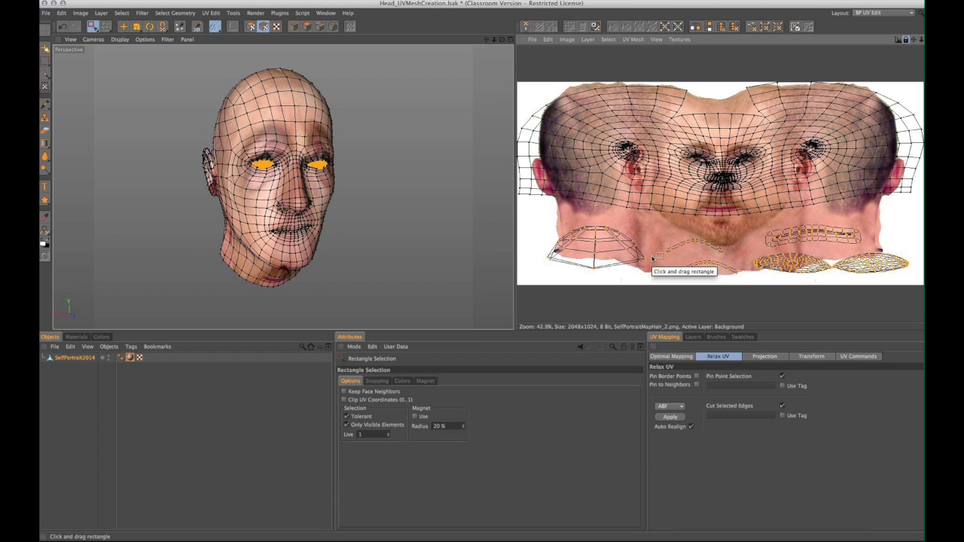
mouse_move(810, 259)
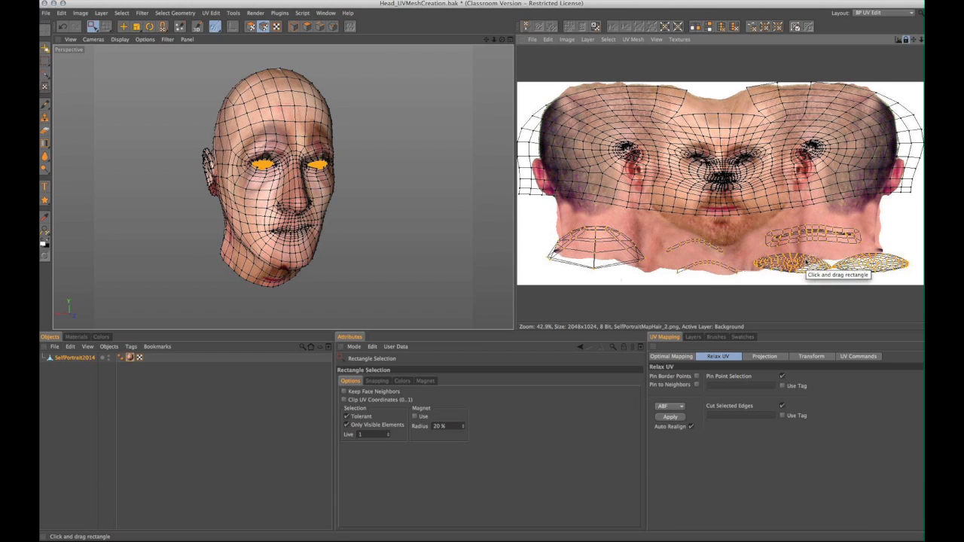
mouse_move(865, 271)
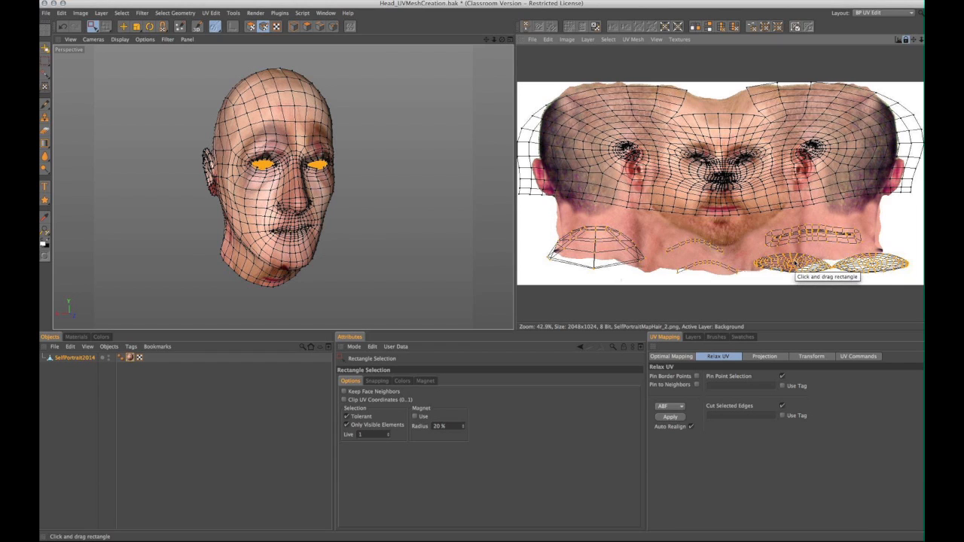
mouse_move(735, 250)
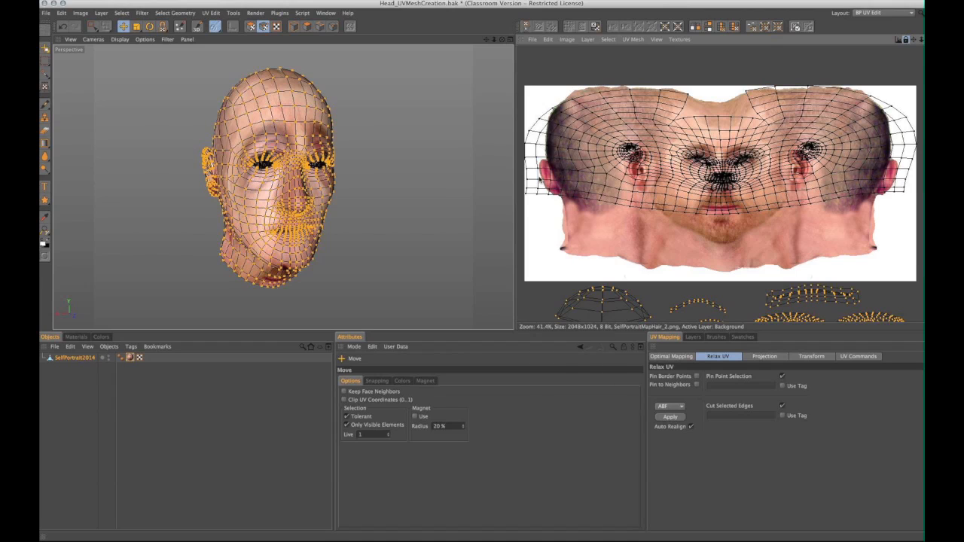
Pull face UV points toward the photo with the magnet, then reduce its radius to 25%
click(669, 416)
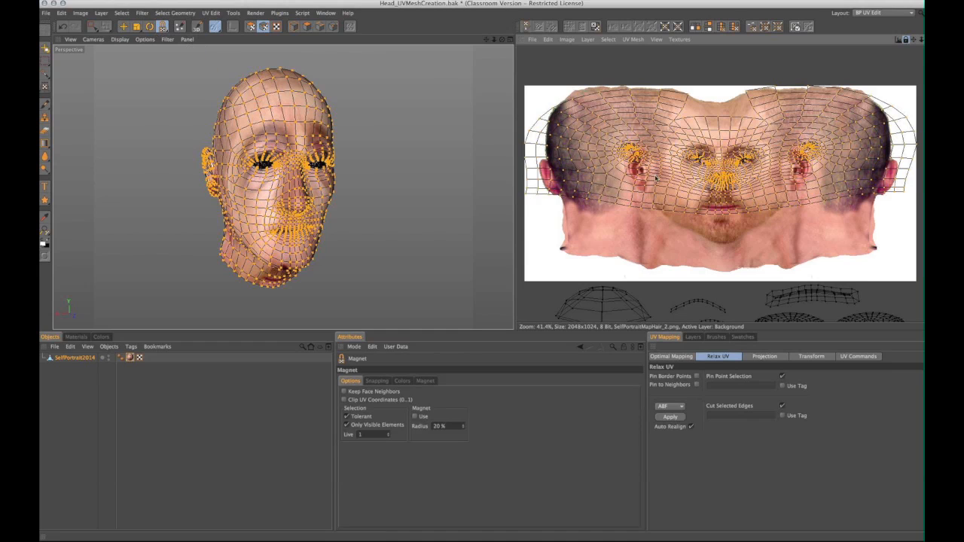
mouse_move(716, 223)
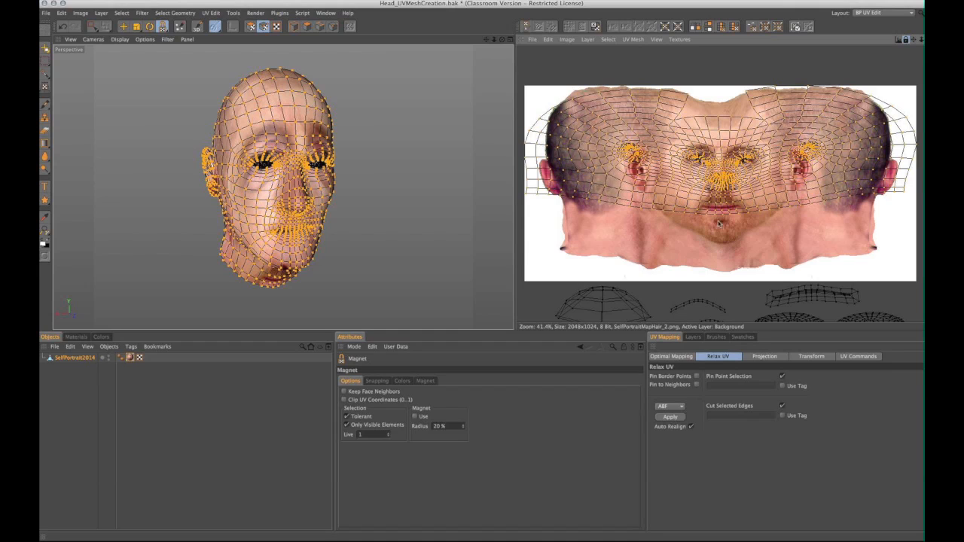
mouse_move(723, 211)
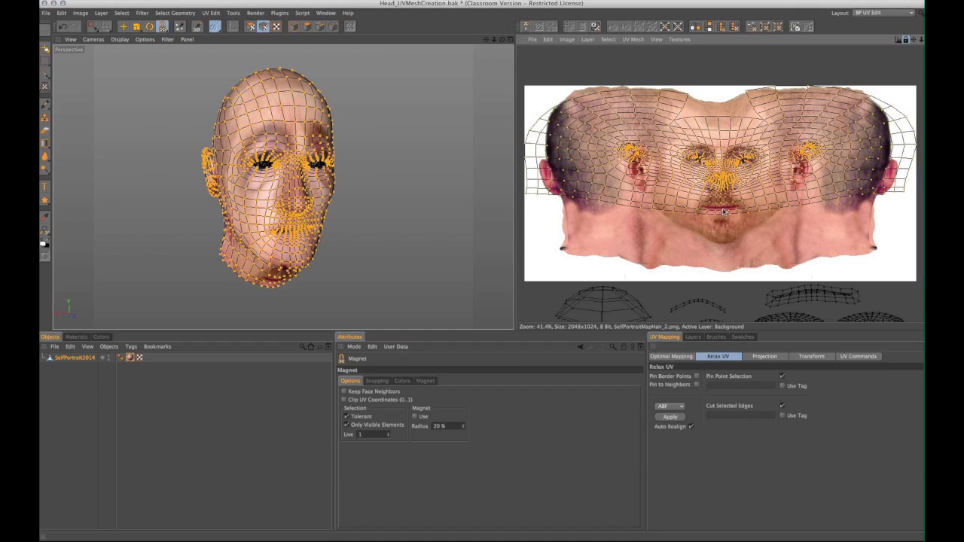
mouse_move(509, 469)
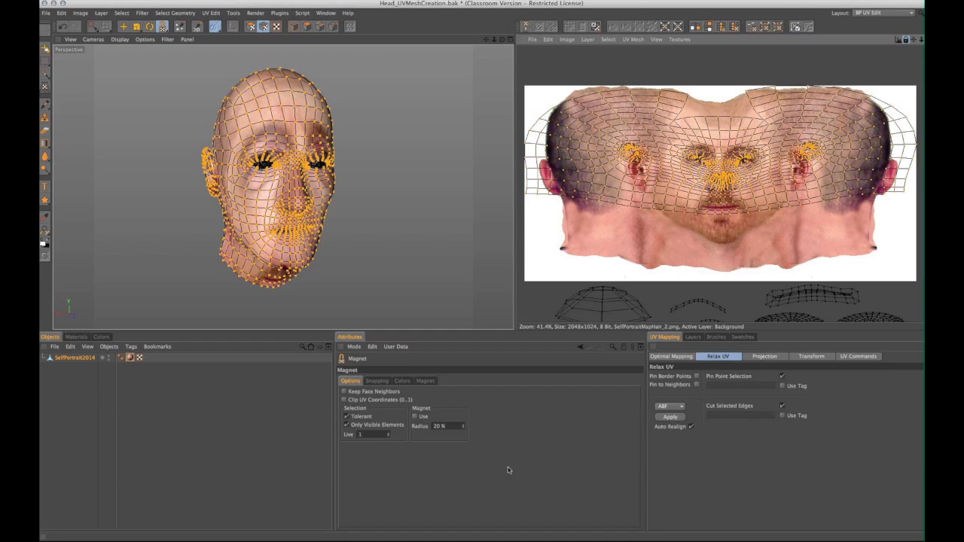
click(424, 379)
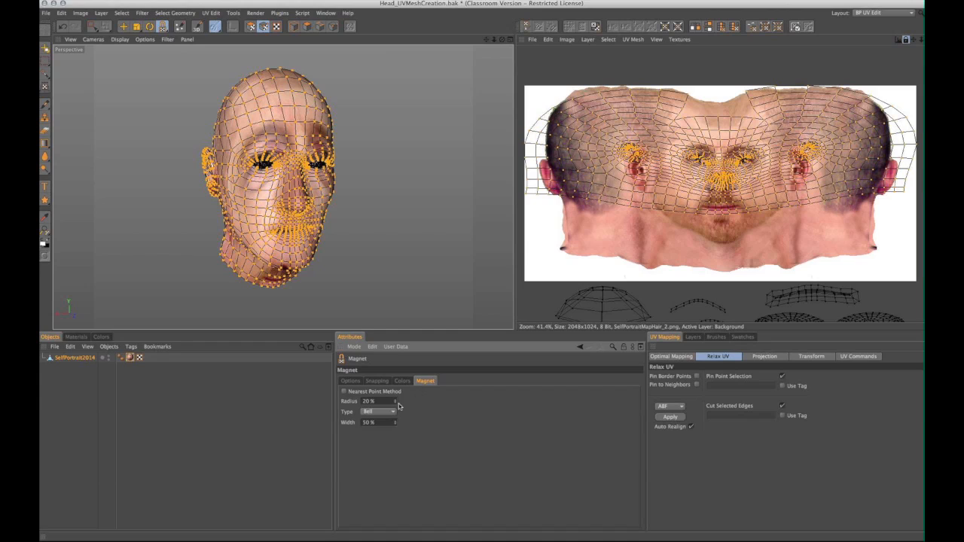
drag(394, 400, 397, 401)
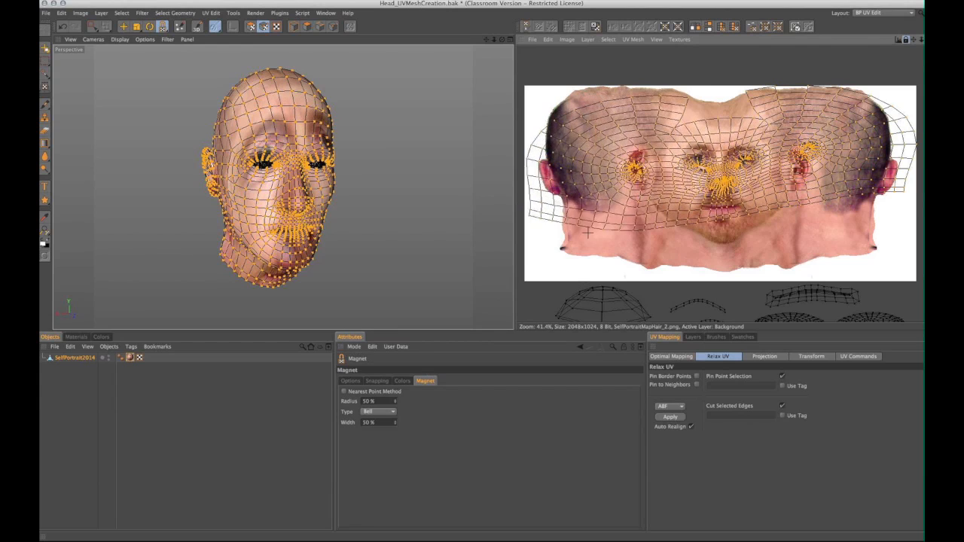
click(349, 379)
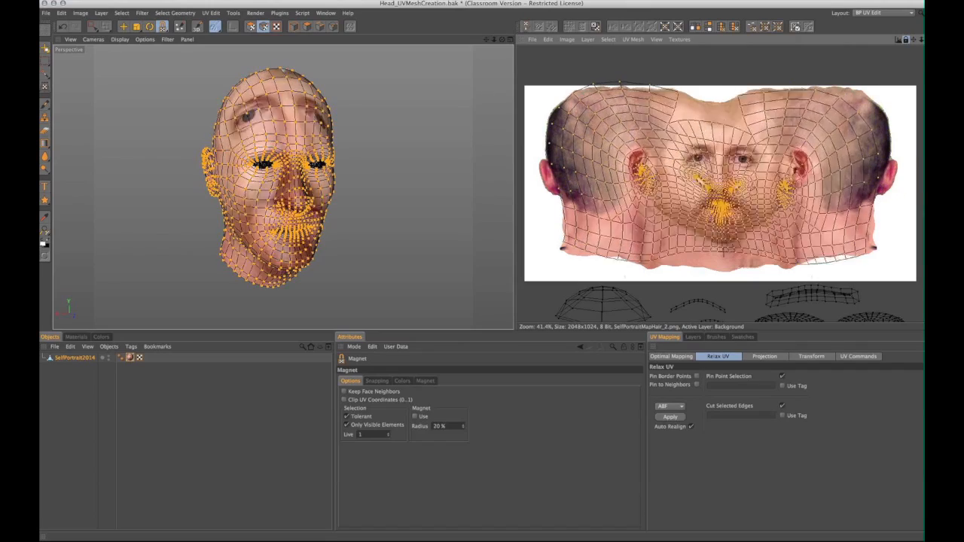
click(425, 380)
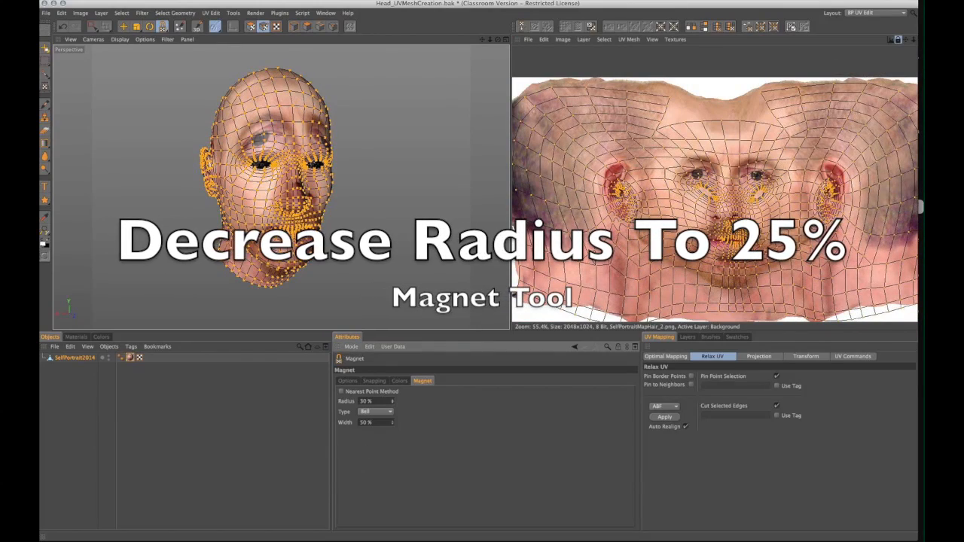
text(24)
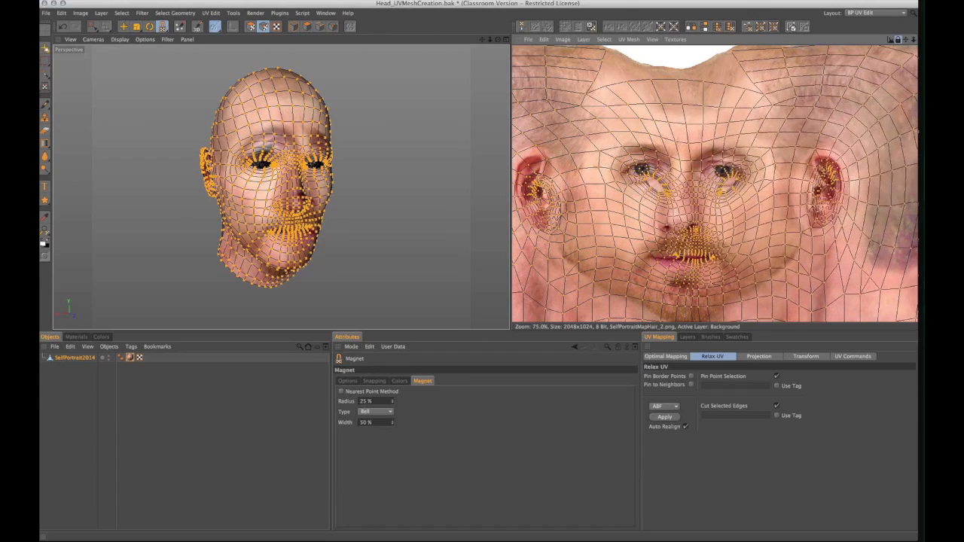
Pull the ear UV points with the magnet so the photo's ear fits the modelled ear
click(664, 416)
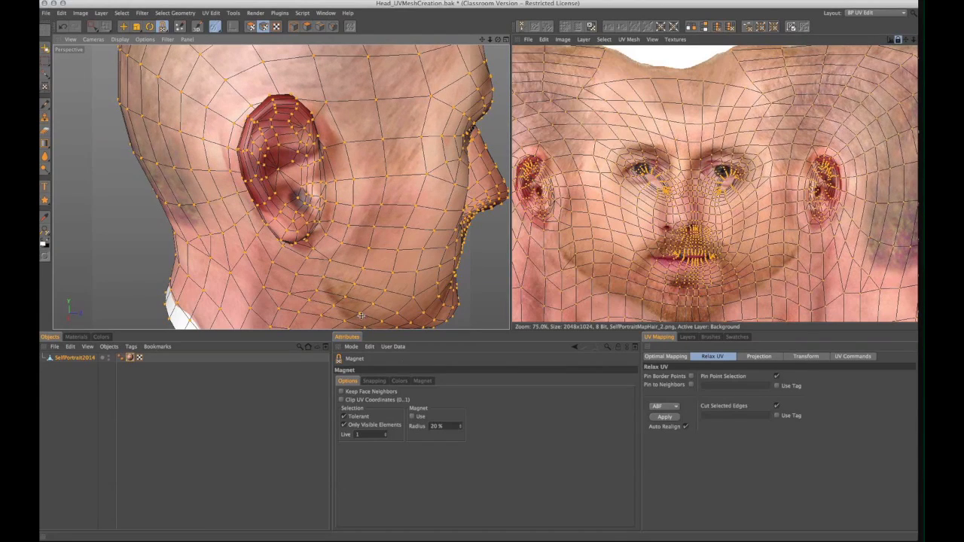
click(422, 379)
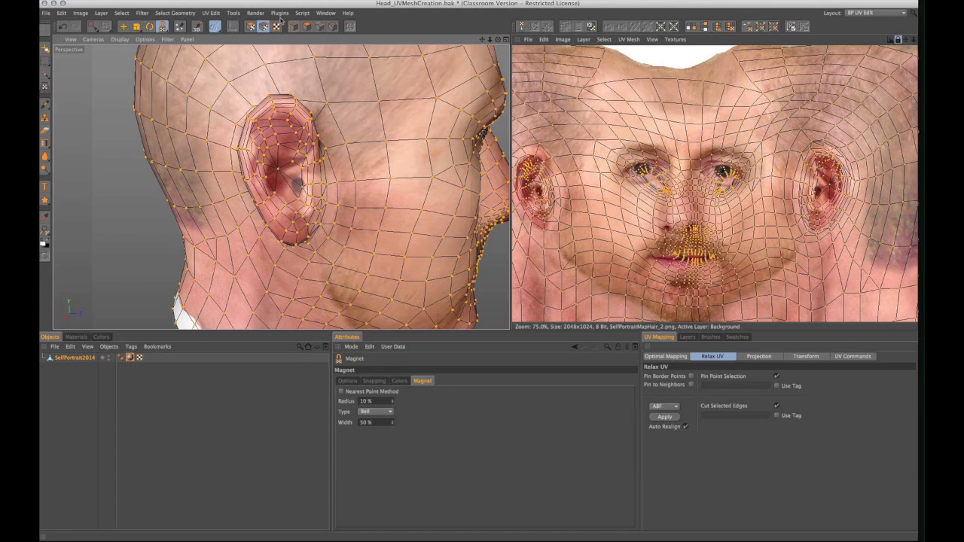
Frame the eye in the perspective view for adjusting its surrounding UV points
click(255, 12)
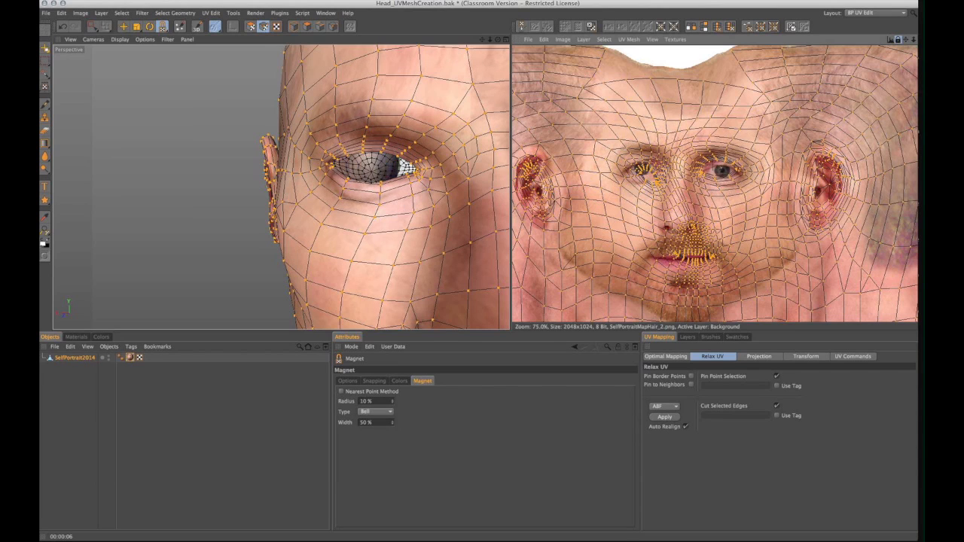
Switch to Live Selection with the photo's eye zoomed close in the UV editor
click(347, 379)
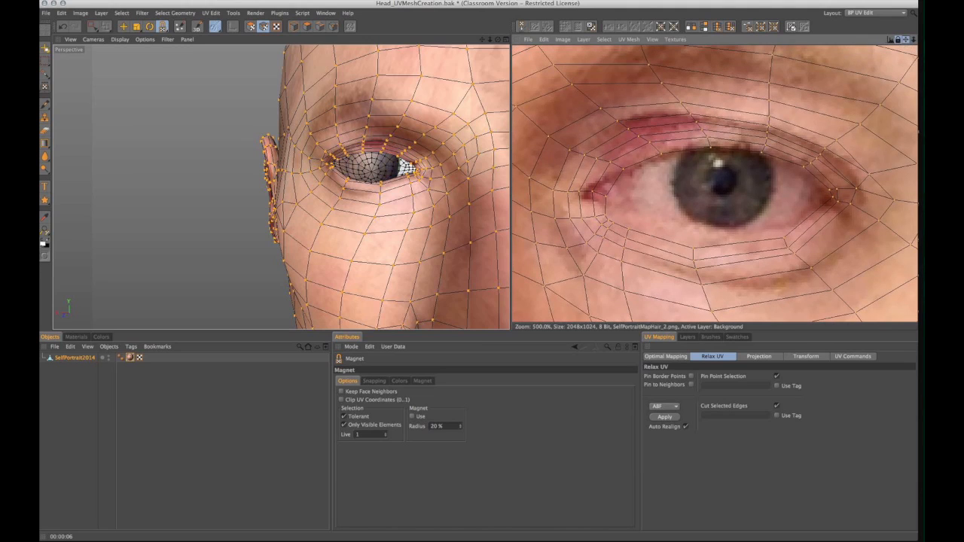
mouse_move(706, 141)
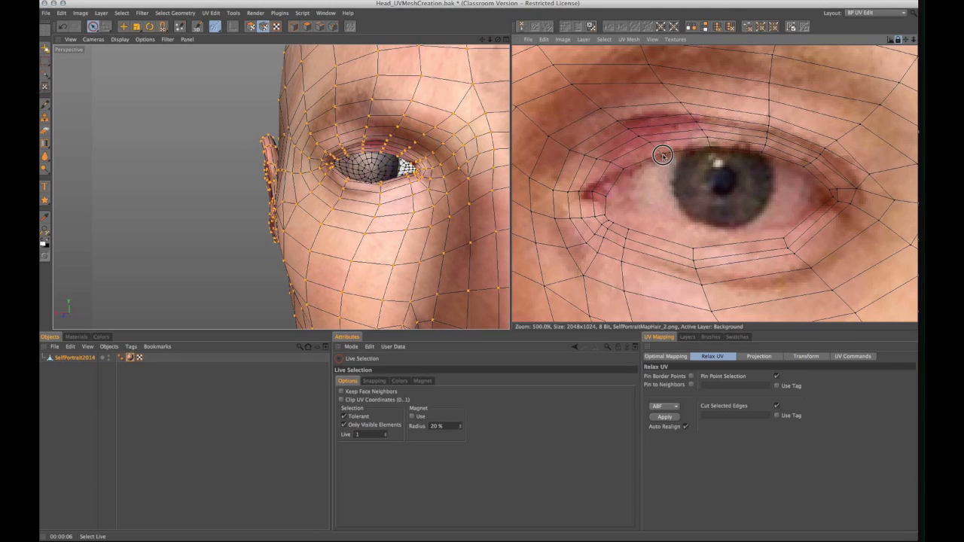
mouse_move(701, 133)
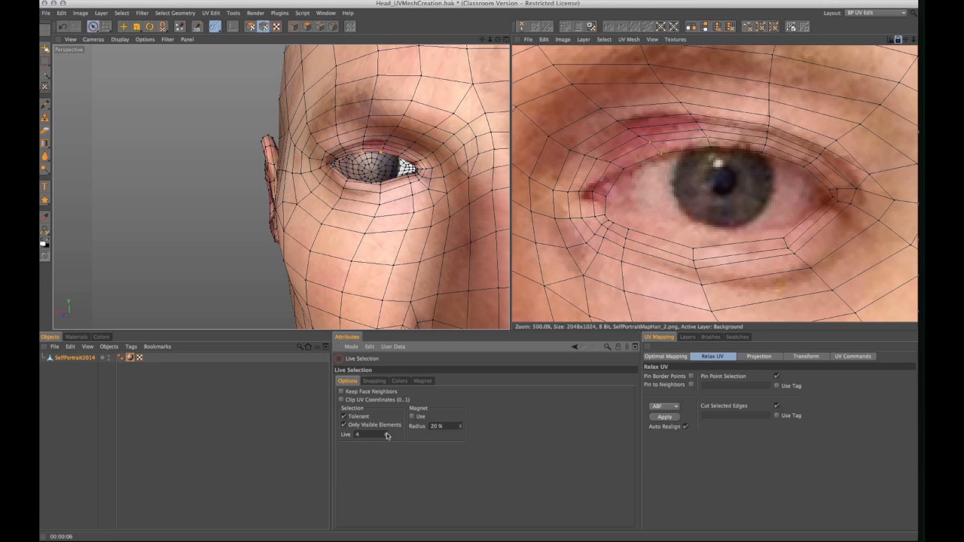
Select the upper eyelid points and ready the magnet with its falloff settings
click(713, 149)
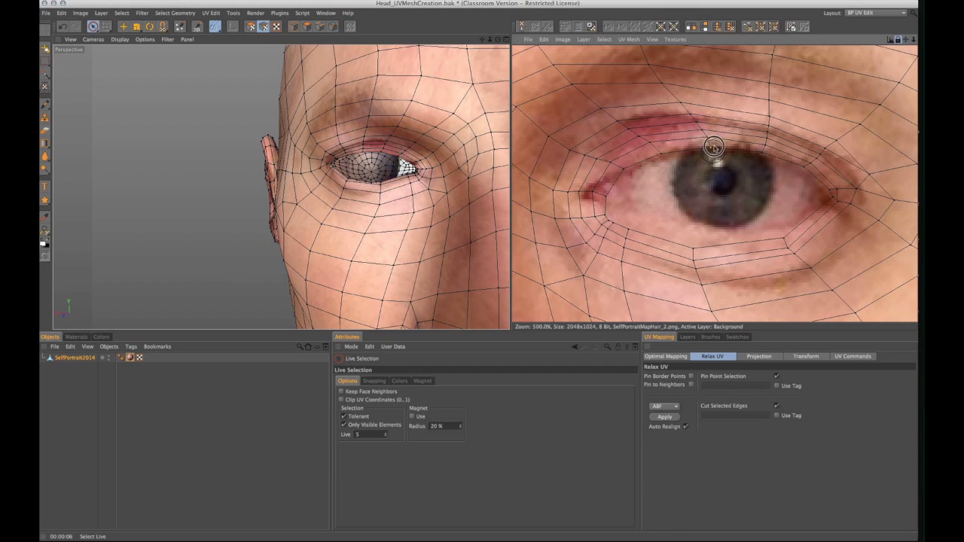
mouse_move(647, 142)
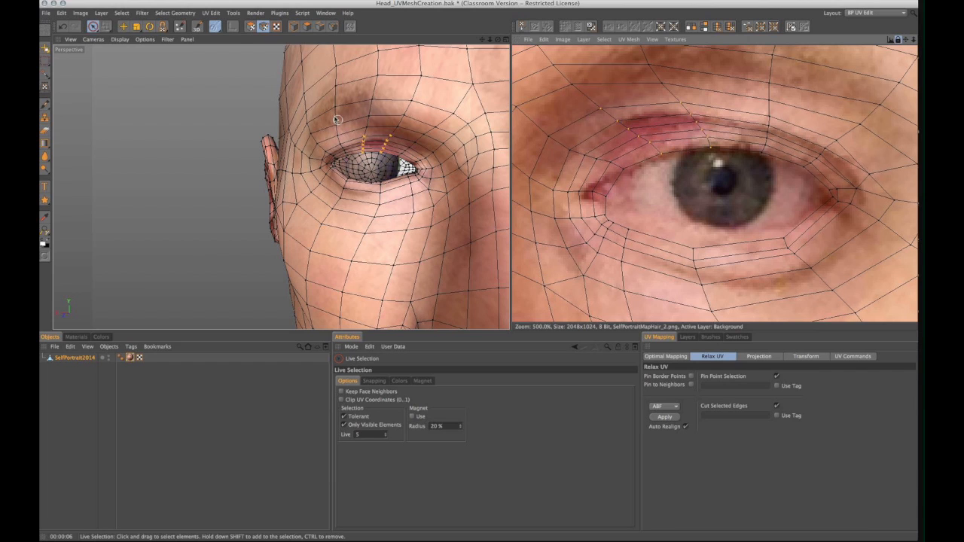
mouse_move(163, 27)
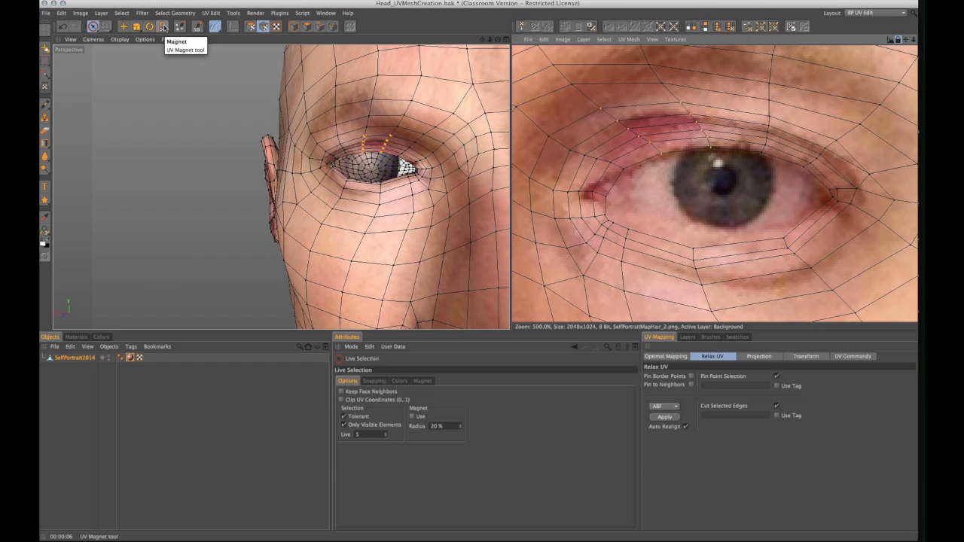
click(162, 27)
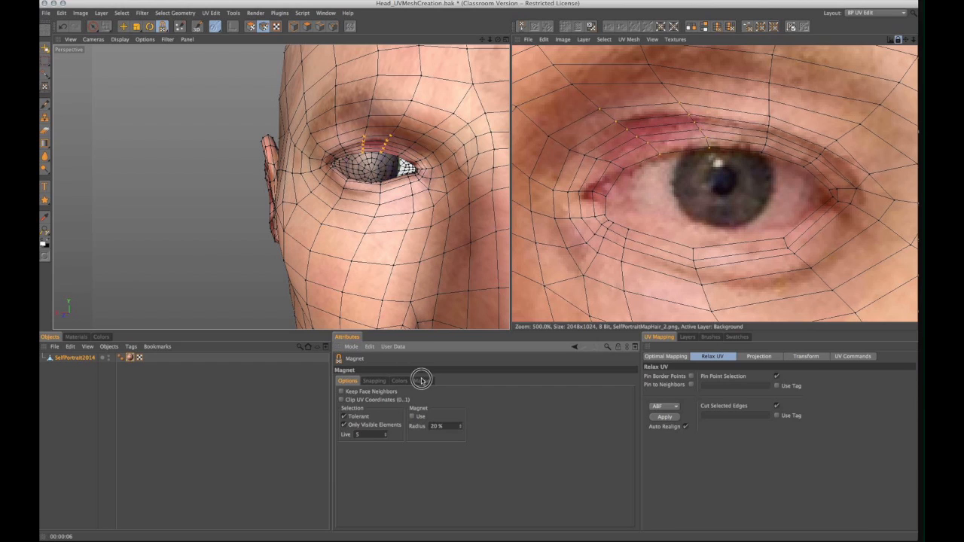
click(422, 380)
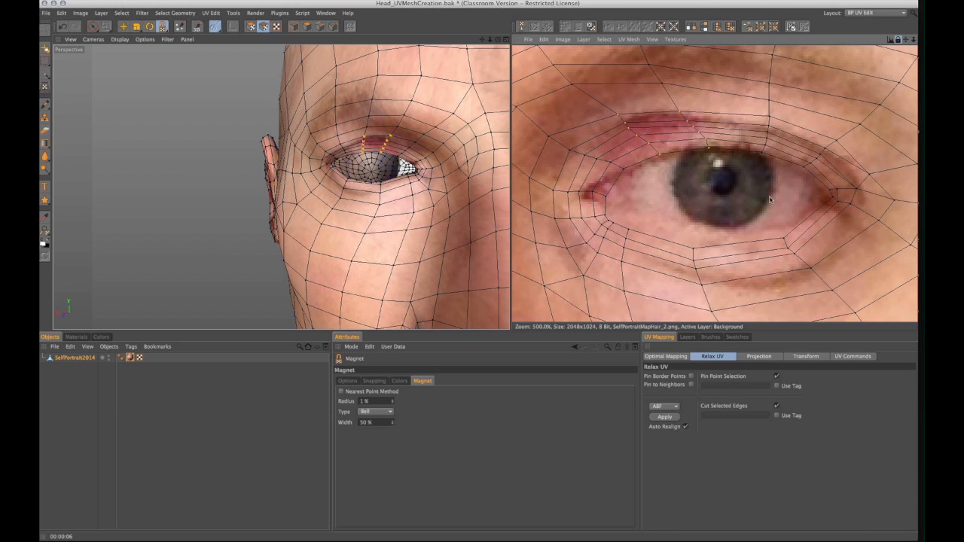
mouse_move(636, 113)
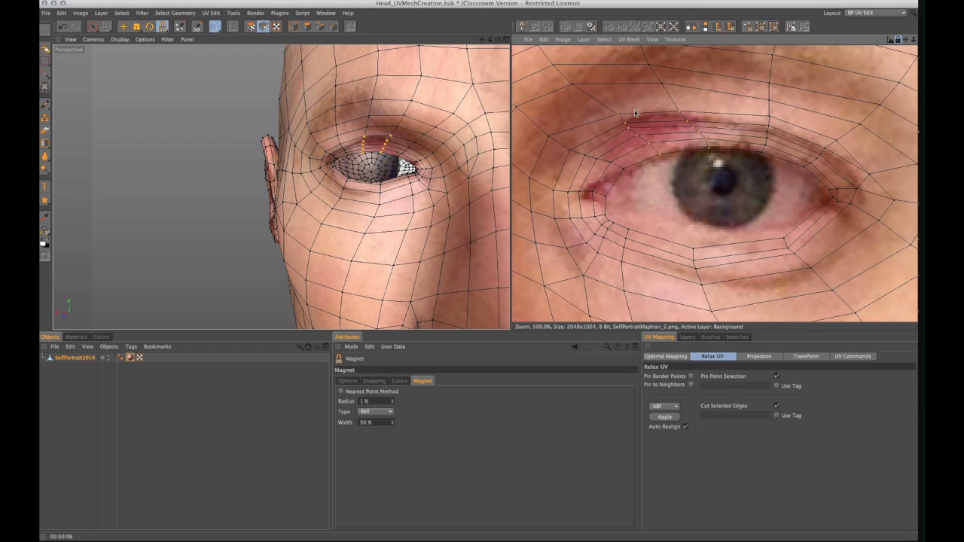
mouse_move(650, 159)
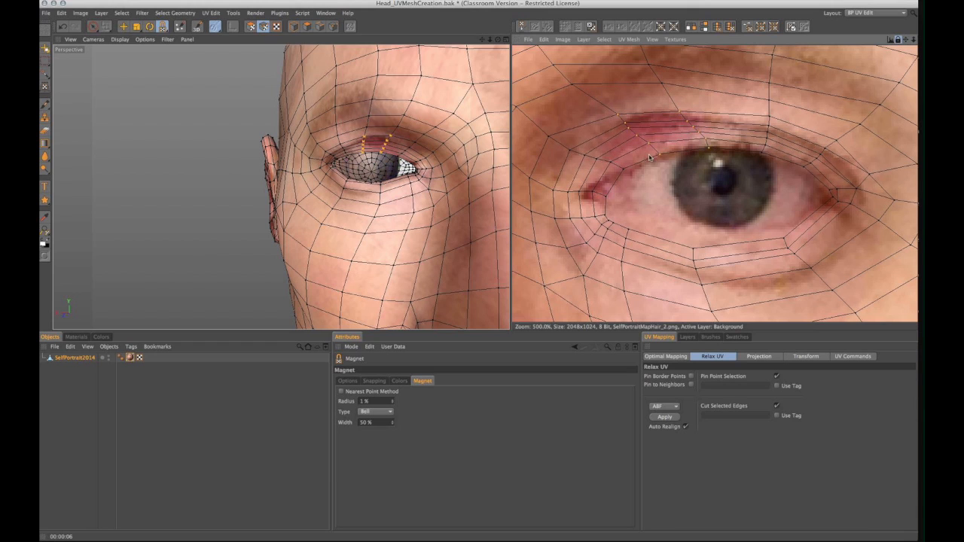
mouse_move(617, 166)
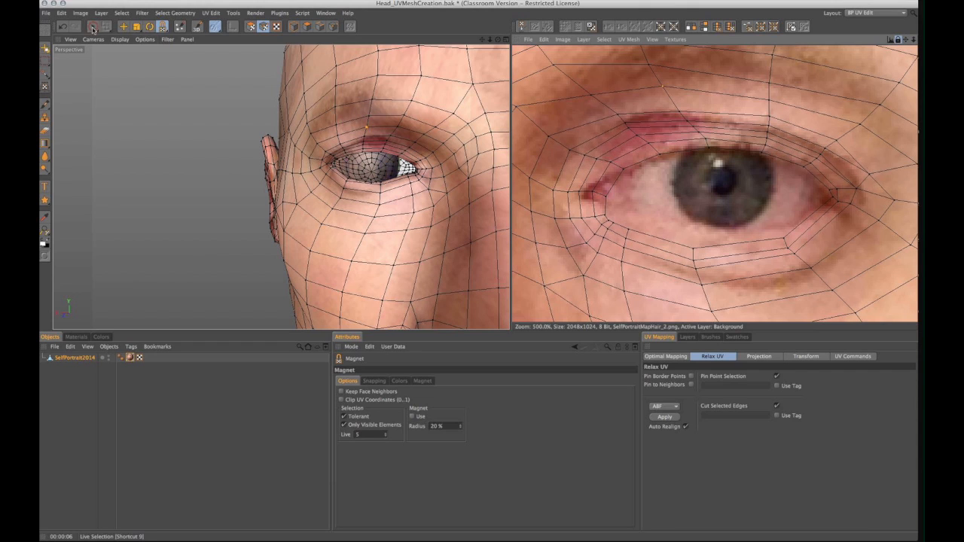
mouse_move(613, 75)
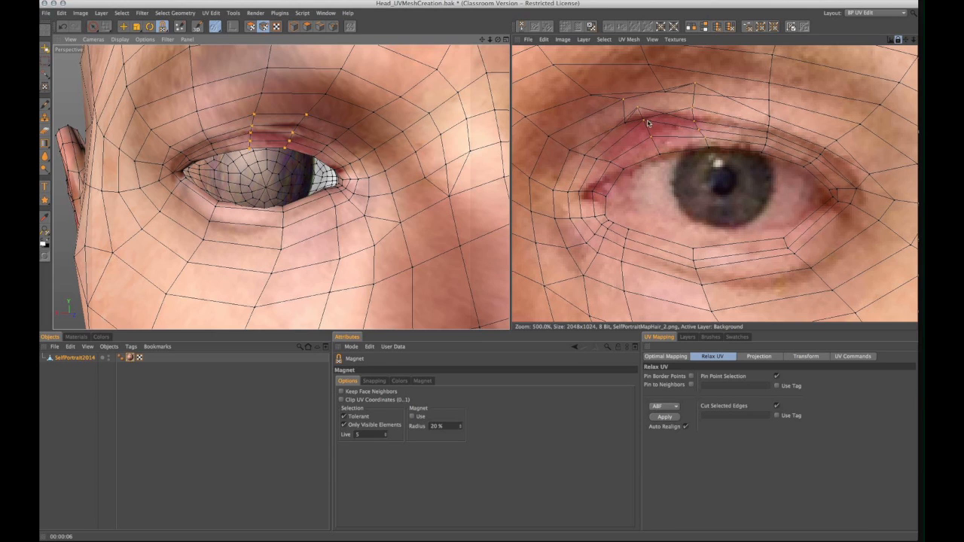
mouse_move(695, 124)
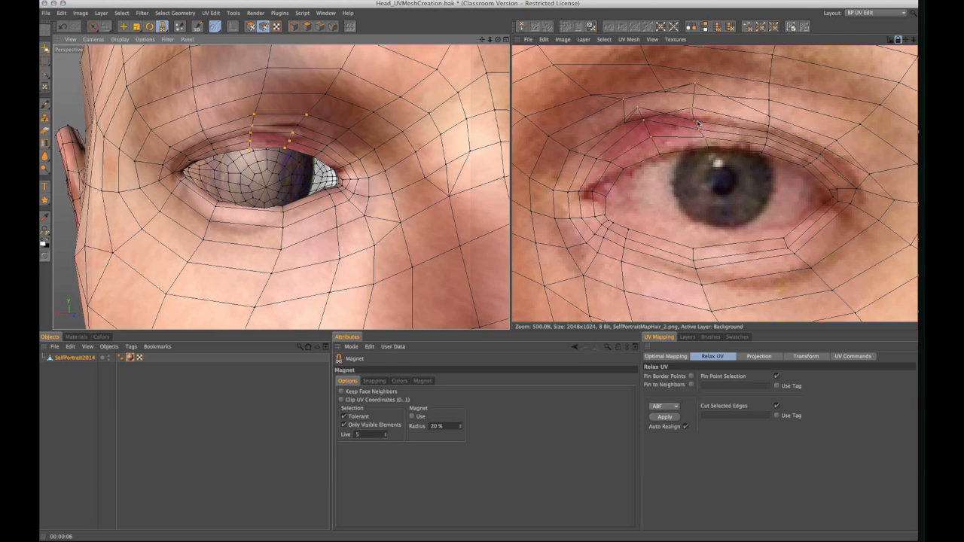
mouse_move(659, 120)
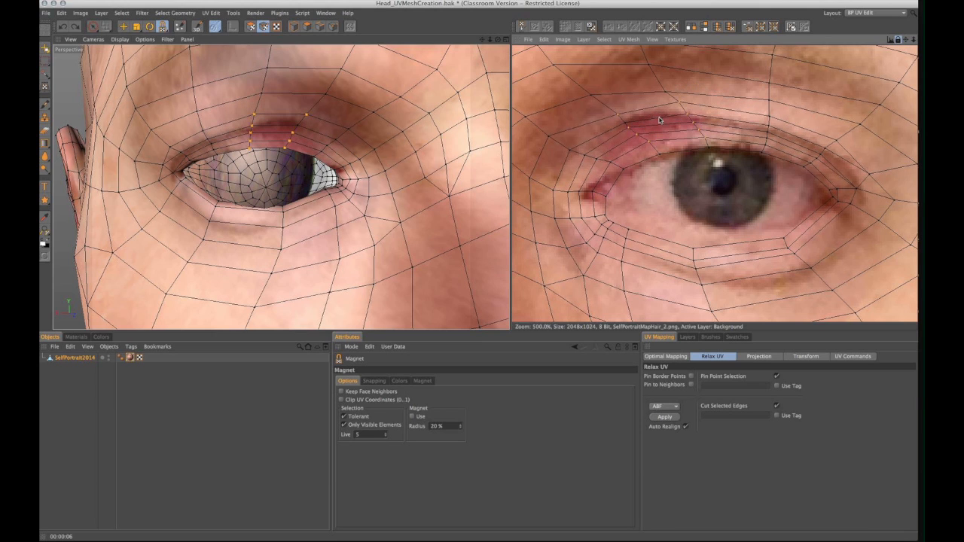
mouse_move(687, 104)
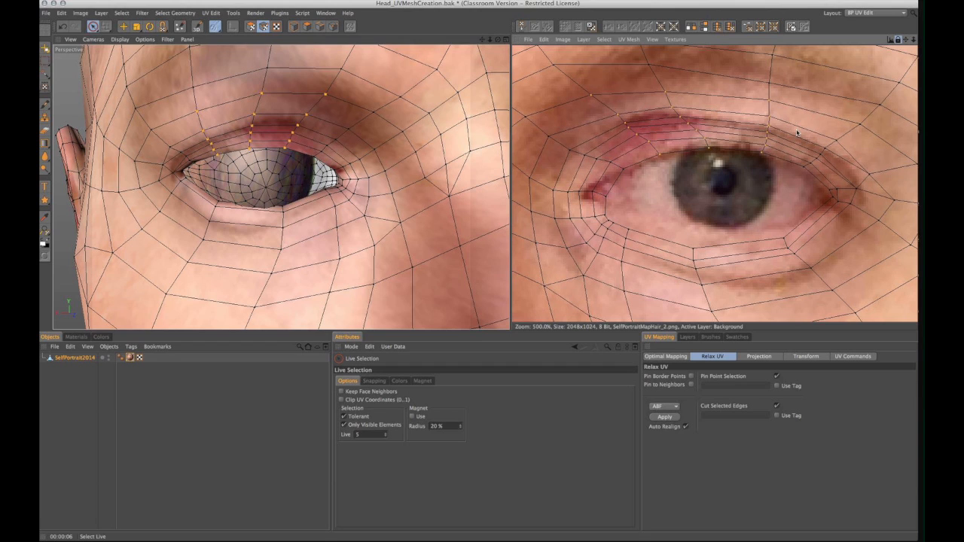
mouse_move(602, 169)
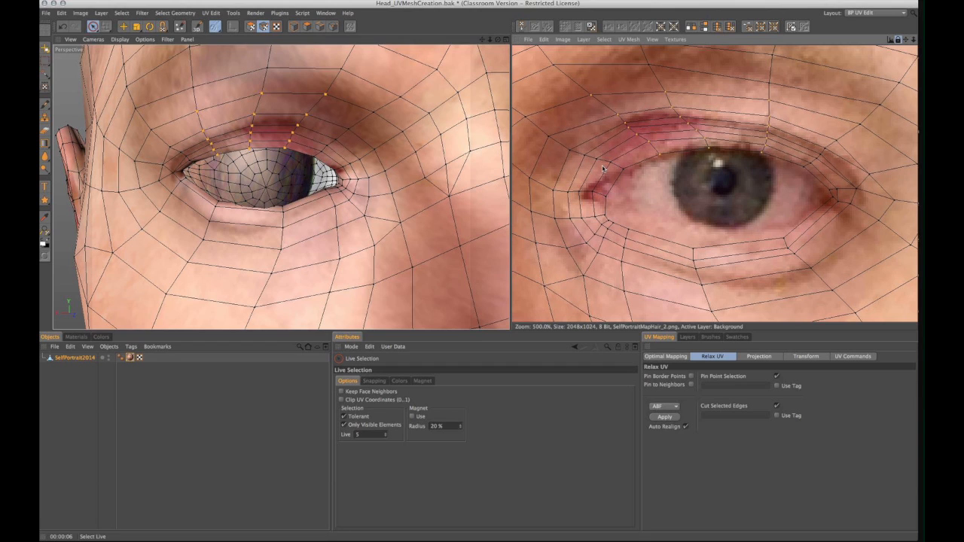
mouse_move(668, 122)
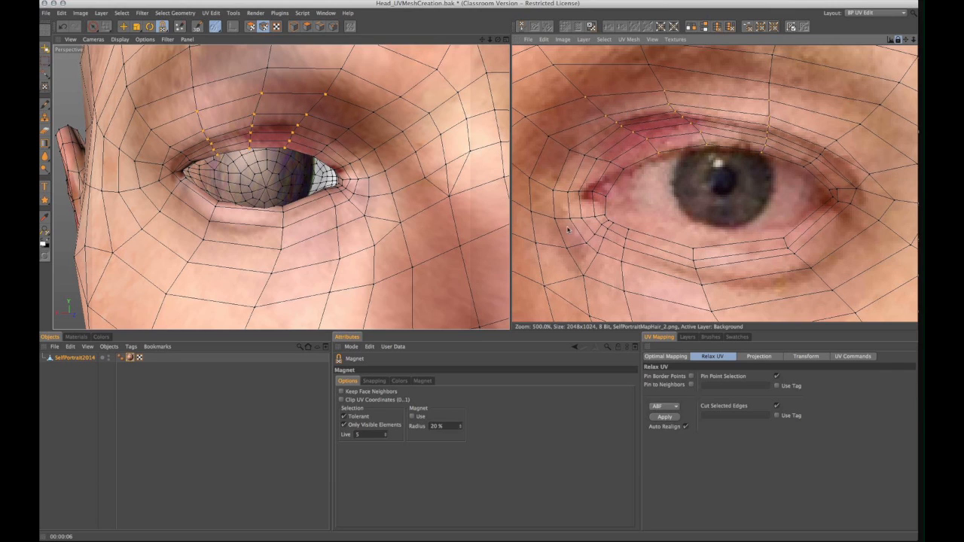
mouse_move(858, 142)
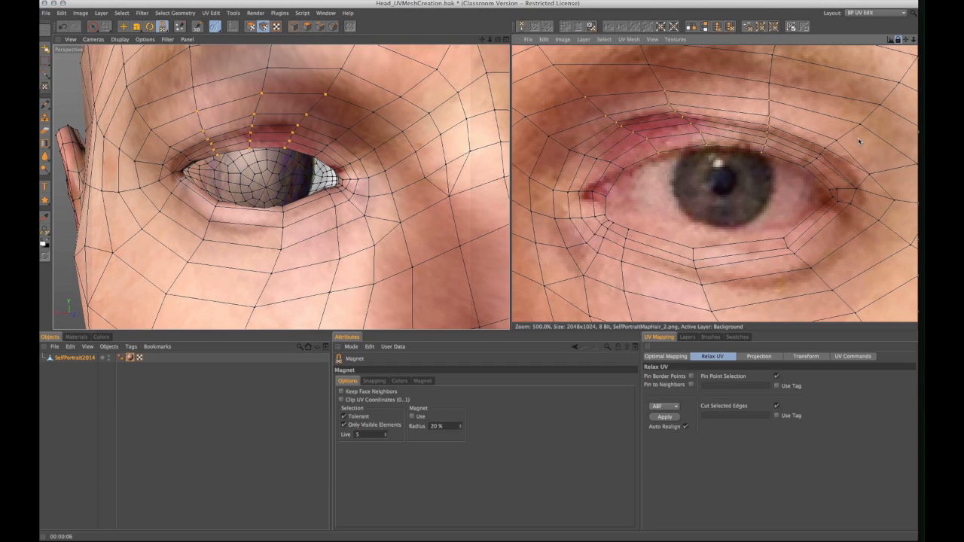
mouse_move(861, 194)
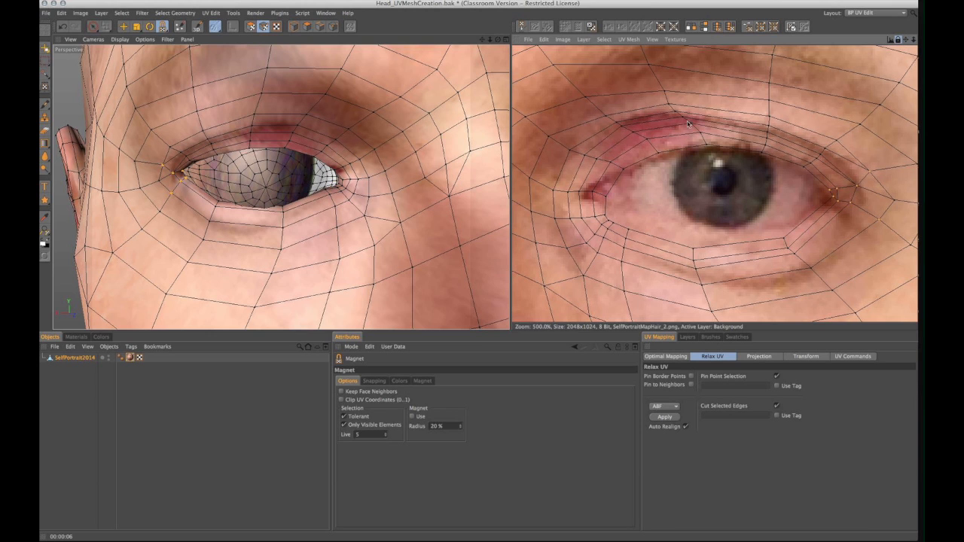
Zoom out the UV editor to view the whole face after fitting the eyelid points
scroll(down, 3)
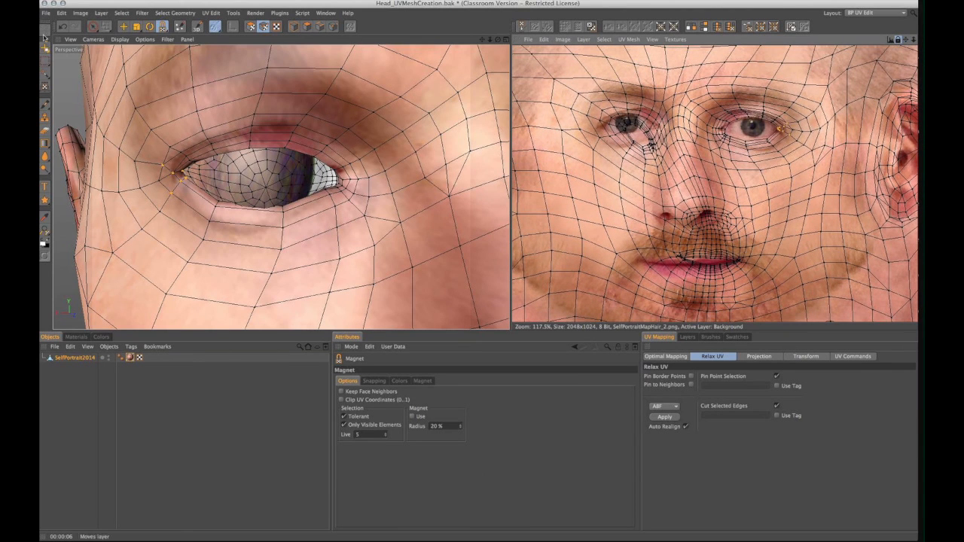
Load the saved SelfPortrait scene and render the active view
click(45, 12)
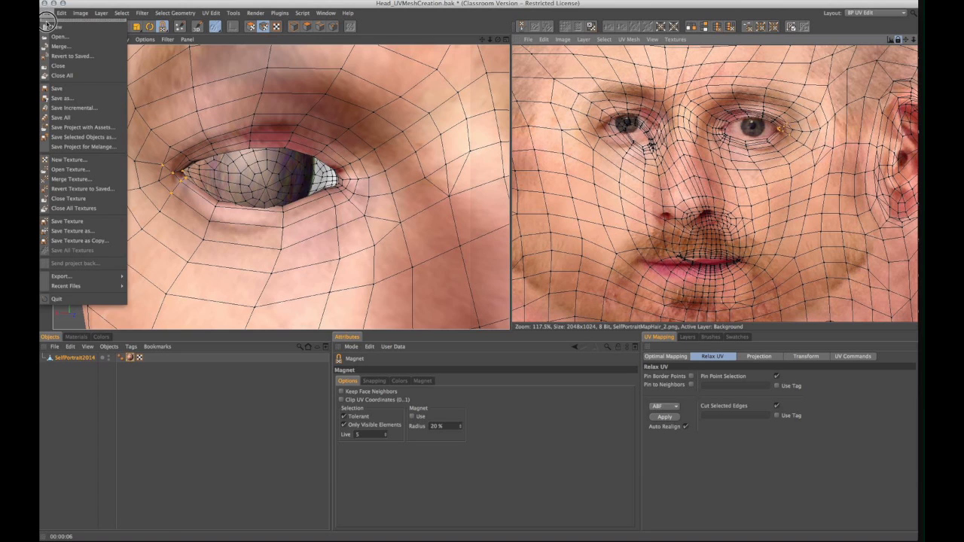
click(325, 12)
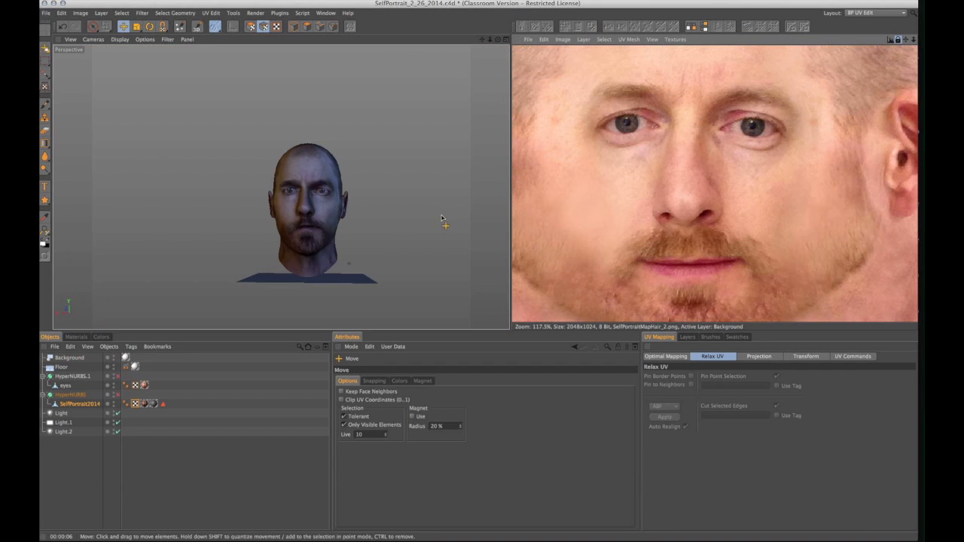
mouse_move(506, 66)
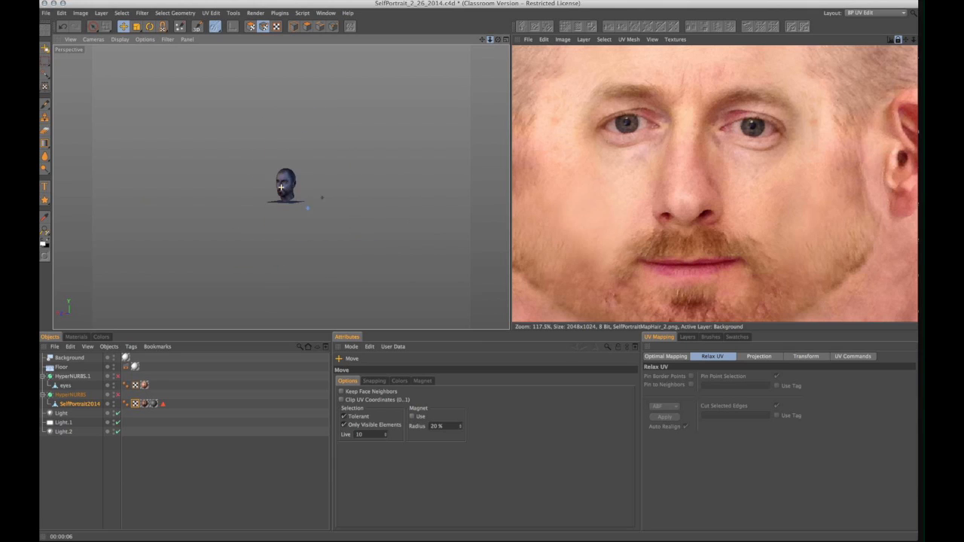
click(256, 12)
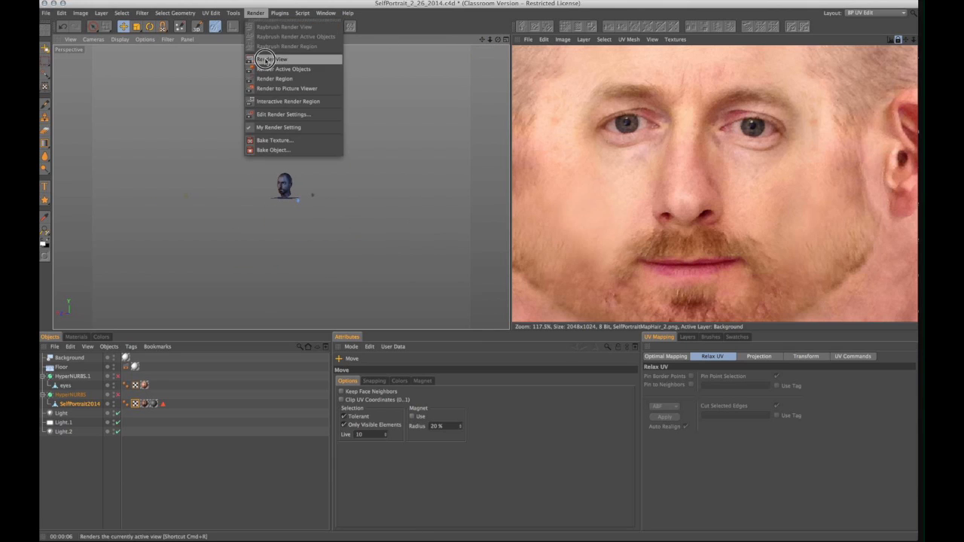
click(280, 59)
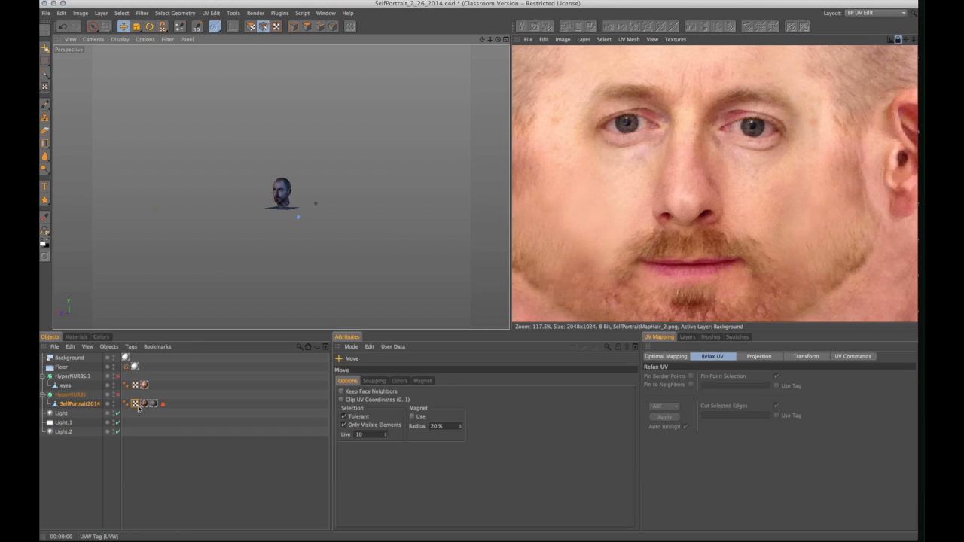
Select the head's UVW tag so its UV mesh wireframe appears in the Texture view
click(135, 404)
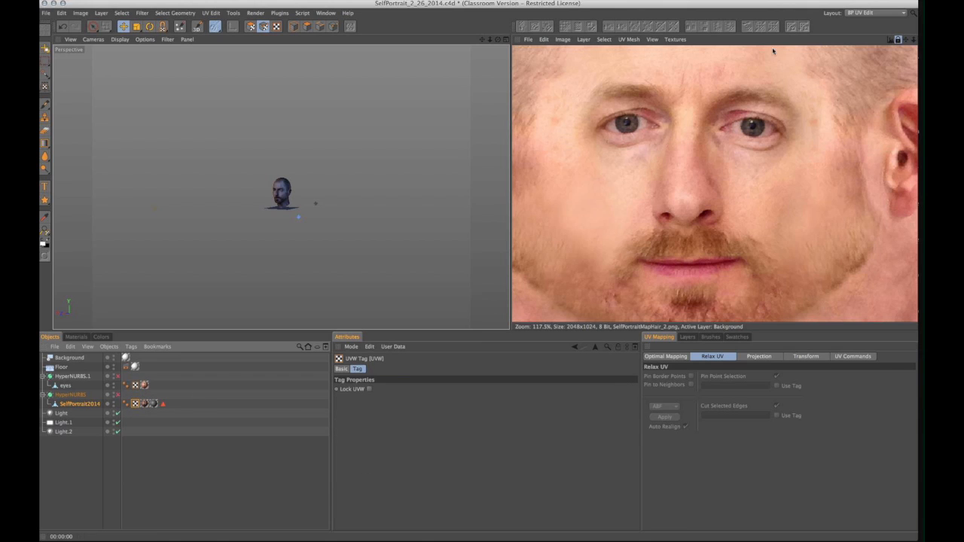
click(630, 40)
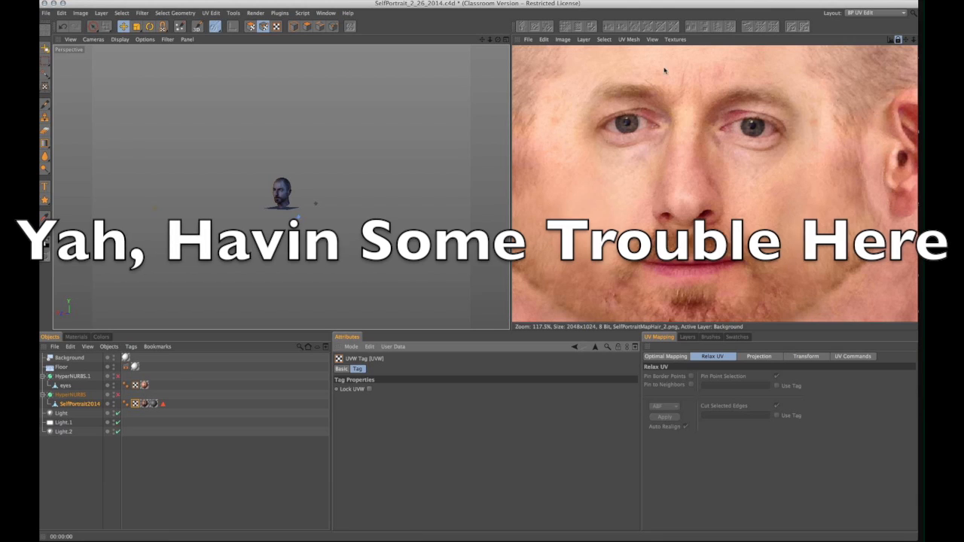
click(629, 39)
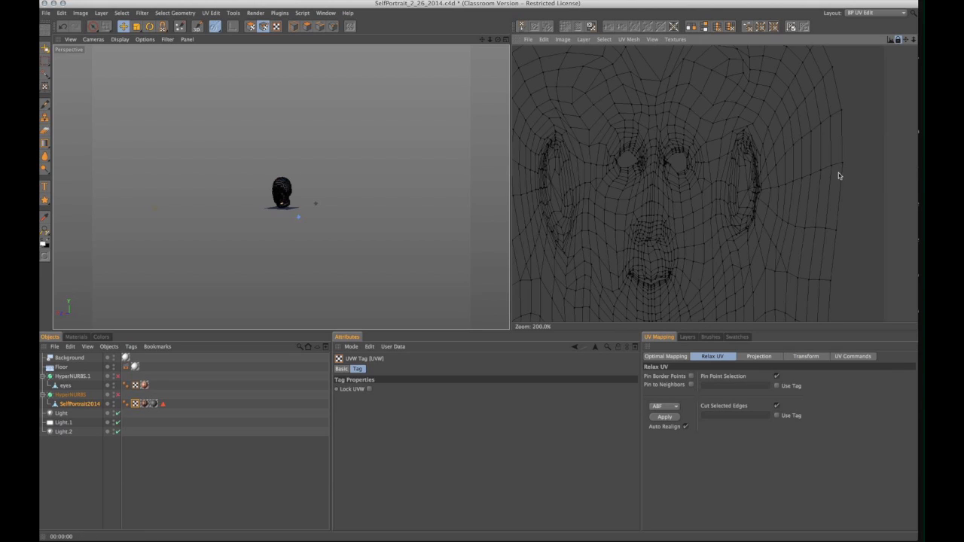
Load the SelfPortraitMap.png head photo from the Textures list behind the UV mesh
click(662, 416)
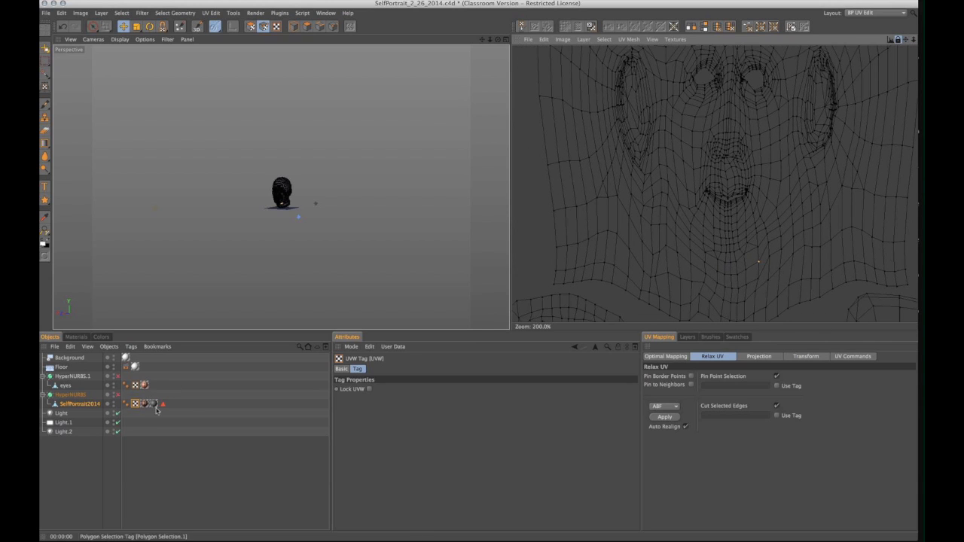
click(675, 39)
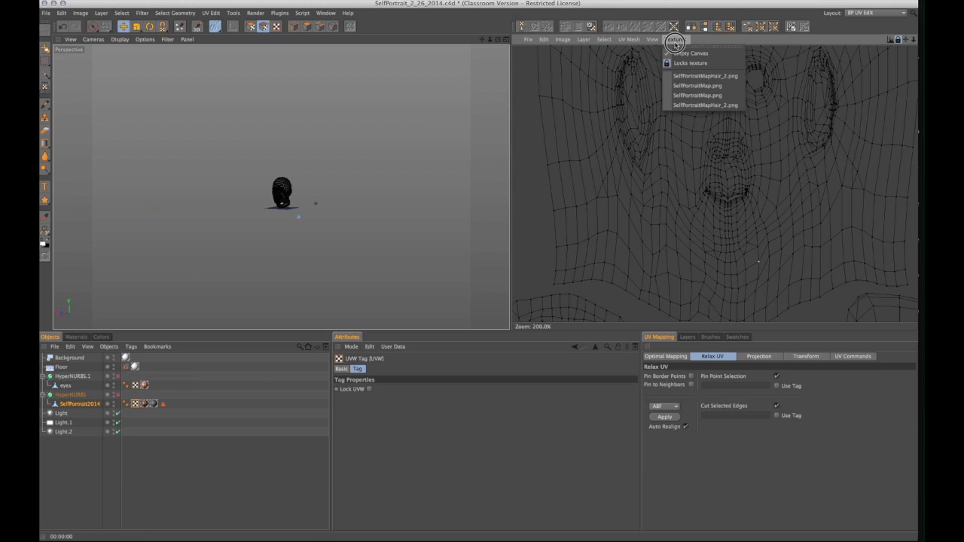
mouse_move(704, 75)
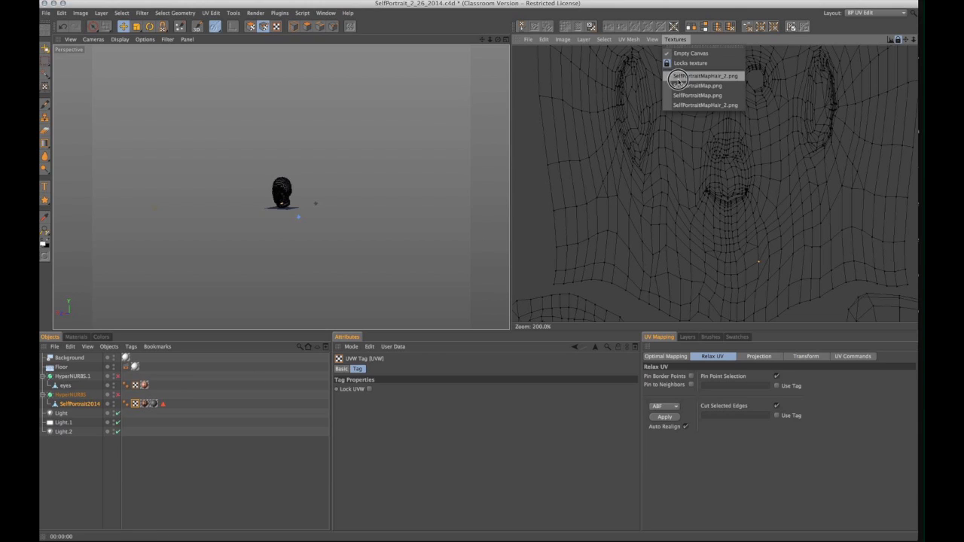
click(697, 95)
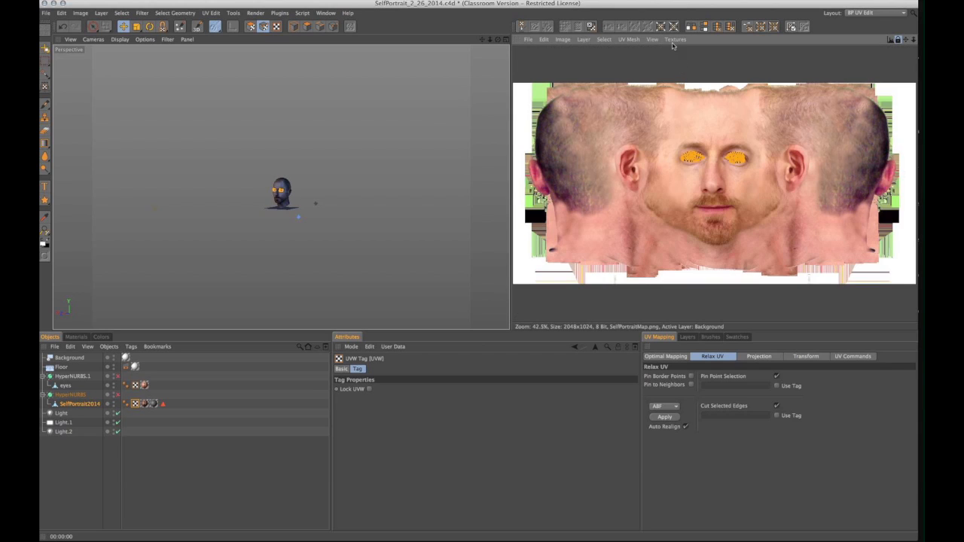
click(674, 39)
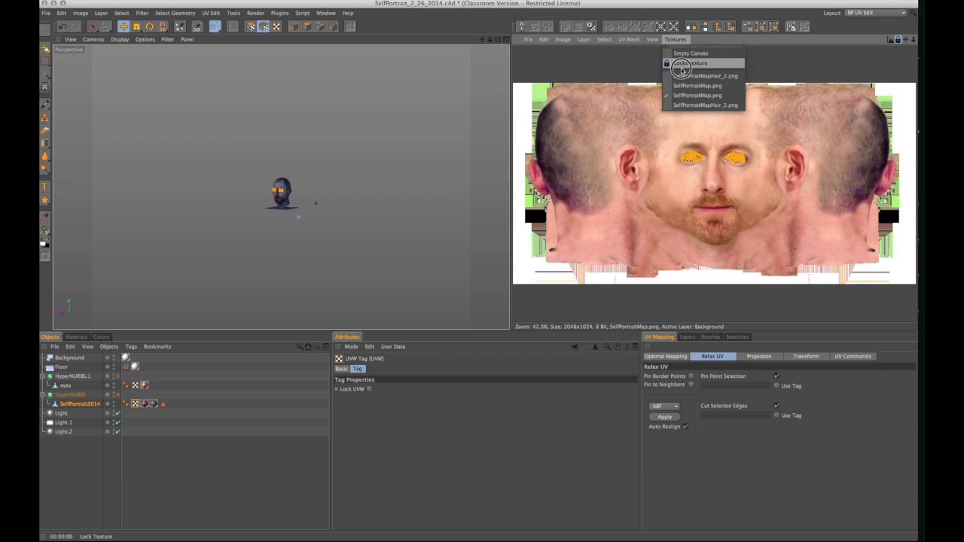
Switch to the other photo texture and nudge a lip UV point onto the lip line
click(691, 64)
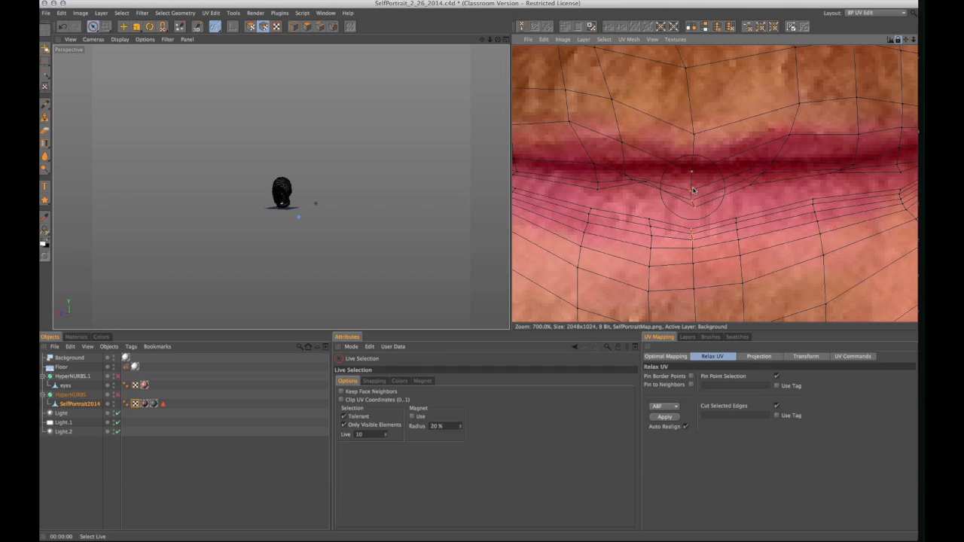
drag(691, 192, 690, 180)
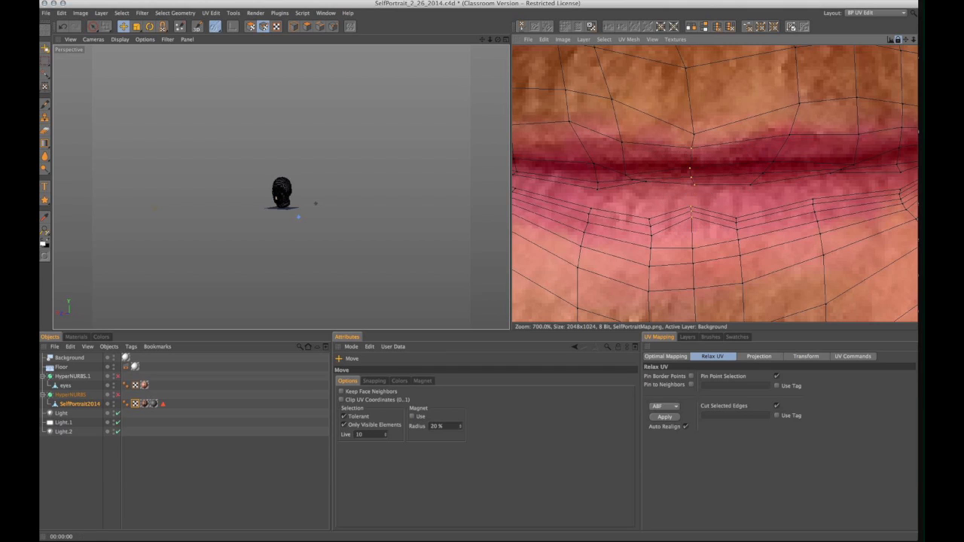